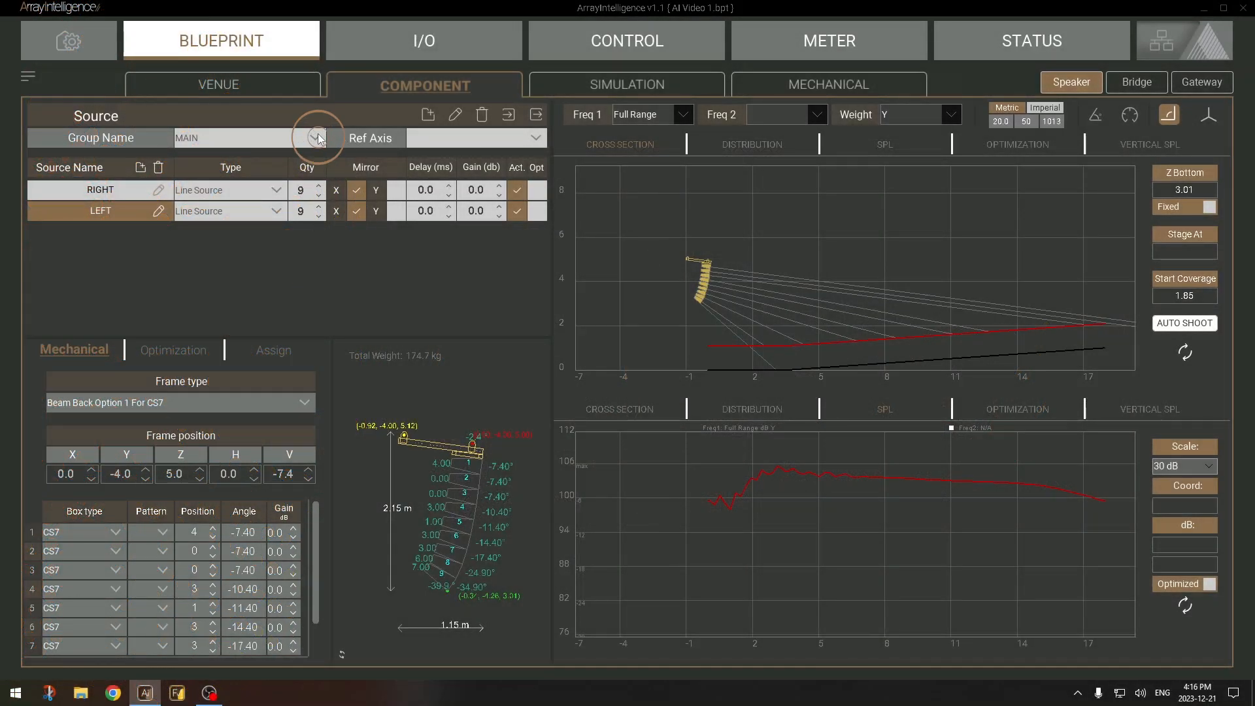
# Review the SUB and FILLS speaker groups, then show gw_A's Gateway component page
pyautogui.click(318, 138)
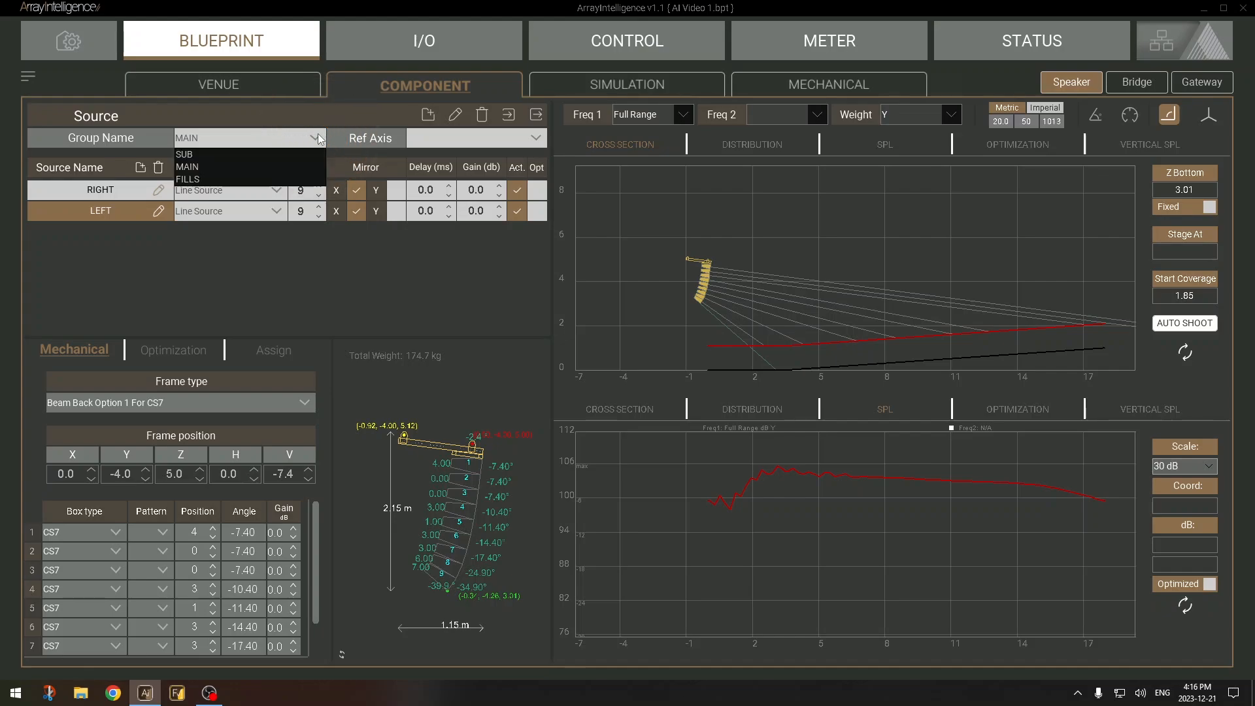
pyautogui.click(184, 153)
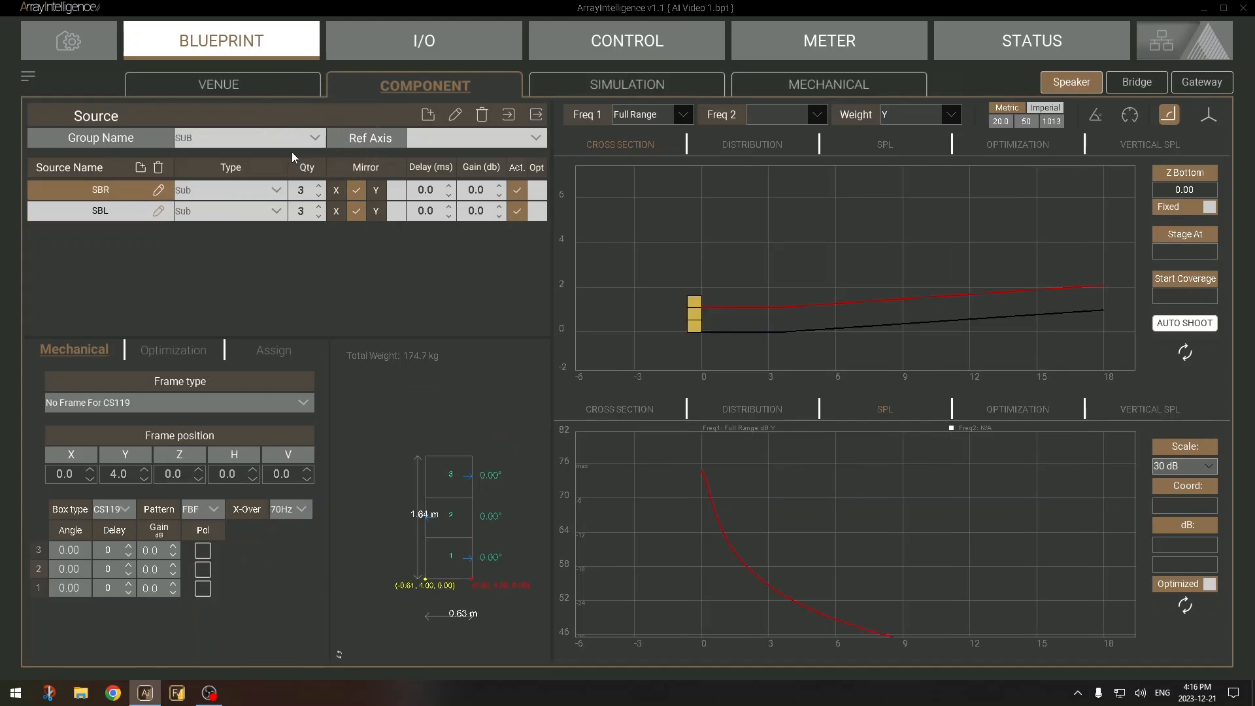
pyautogui.click(318, 138)
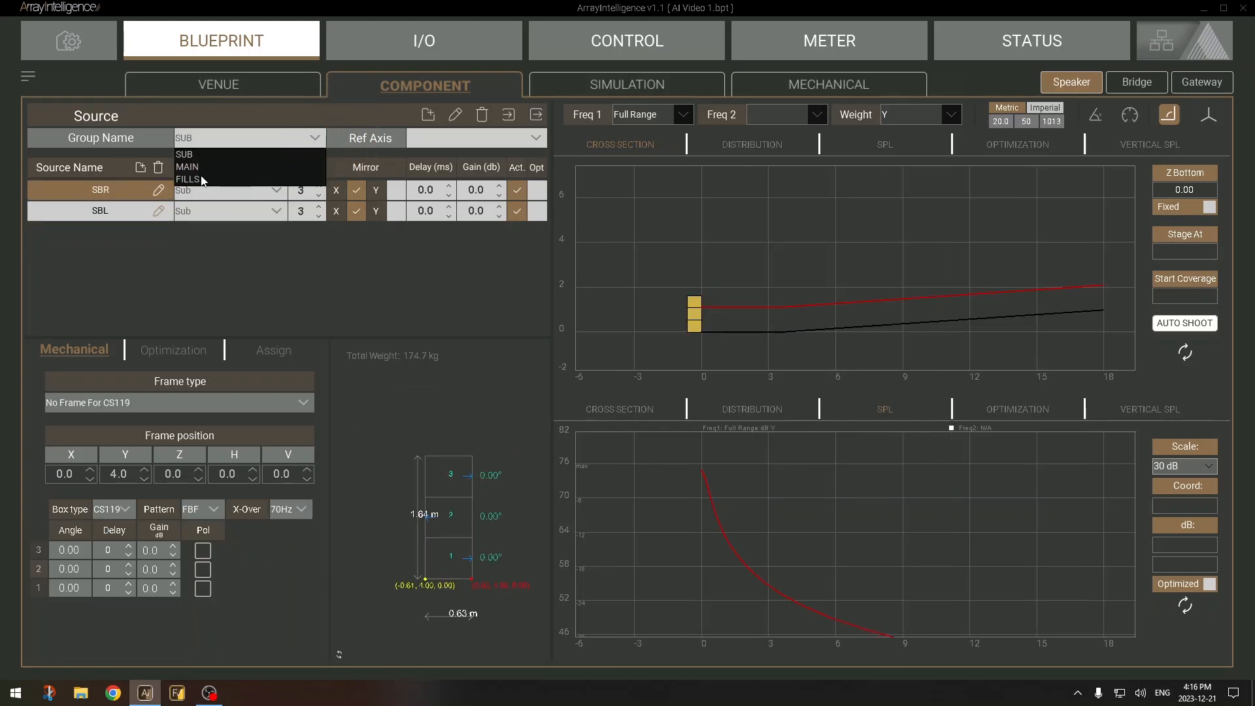
pyautogui.click(188, 179)
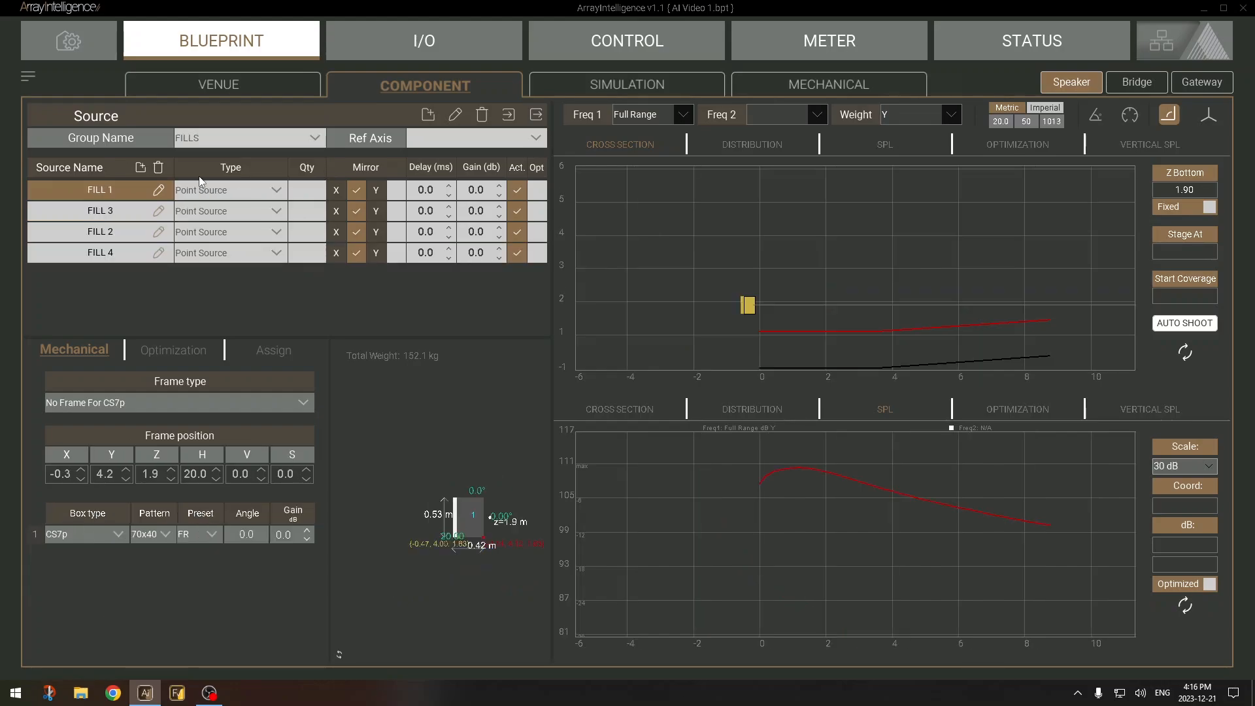
pyautogui.click(1201, 82)
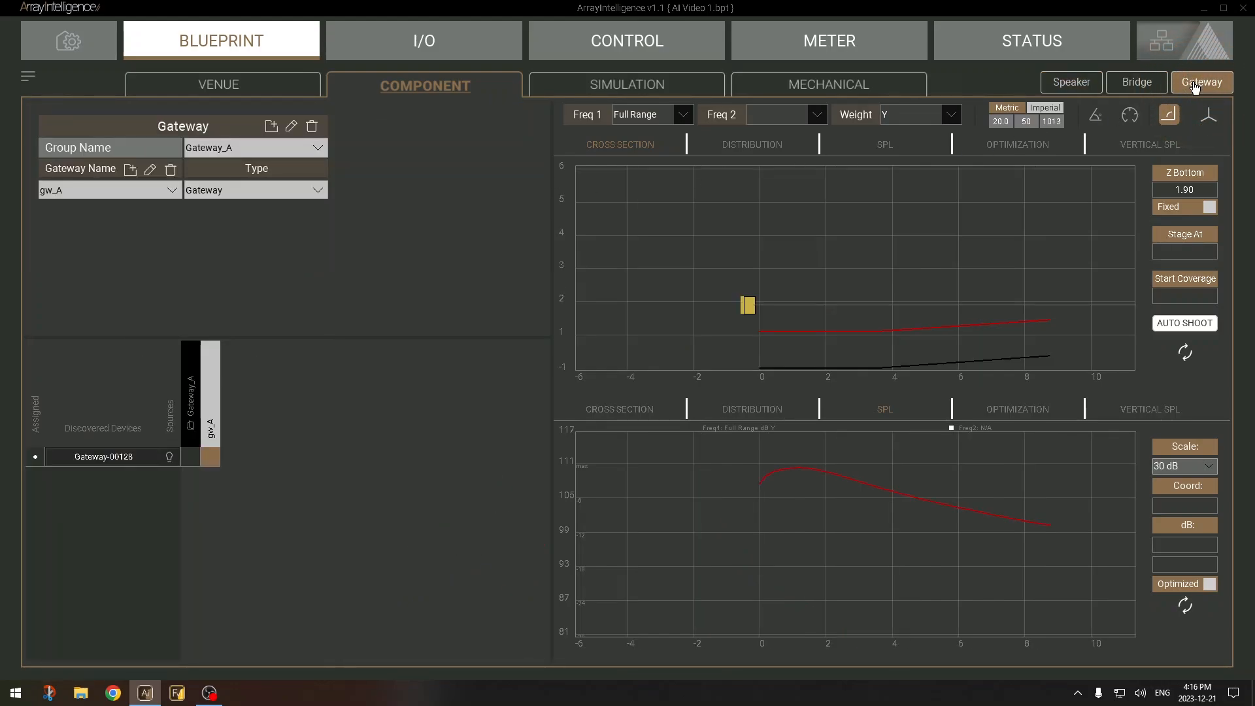
# Go online with Gateway-00128, dismiss the view-only notice, and show the I/O source grid
pyautogui.click(1163, 39)
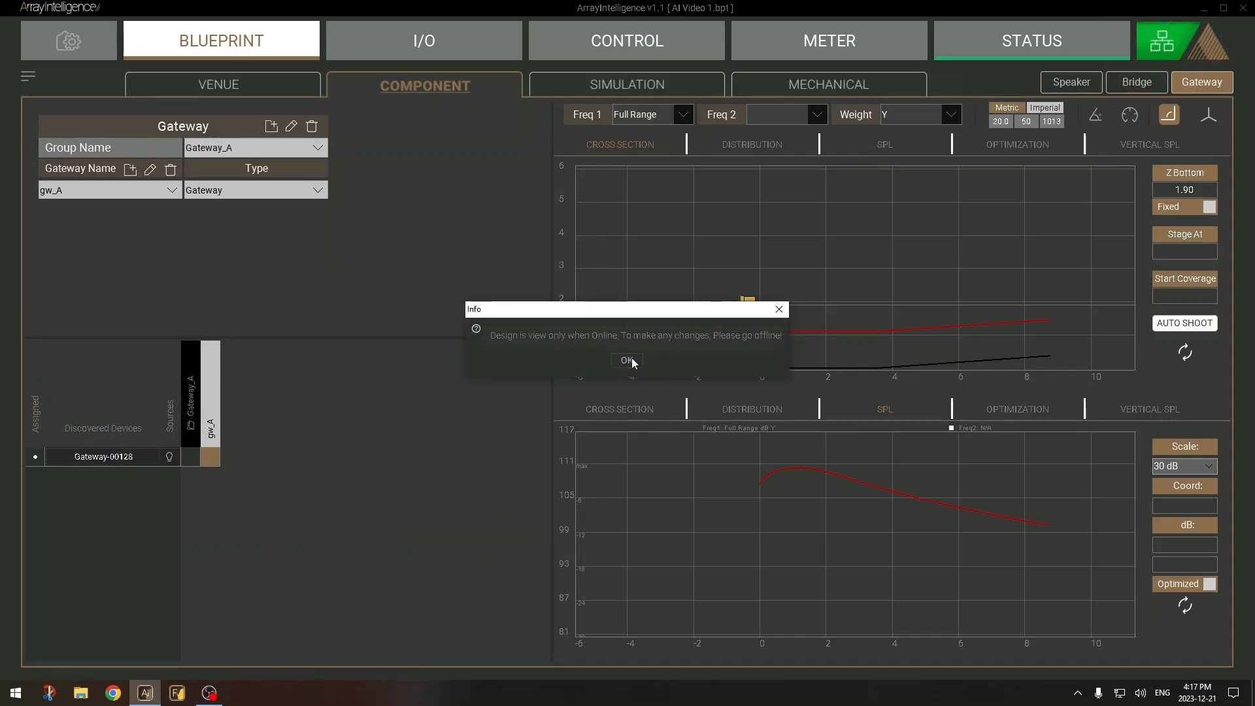
pyautogui.click(627, 360)
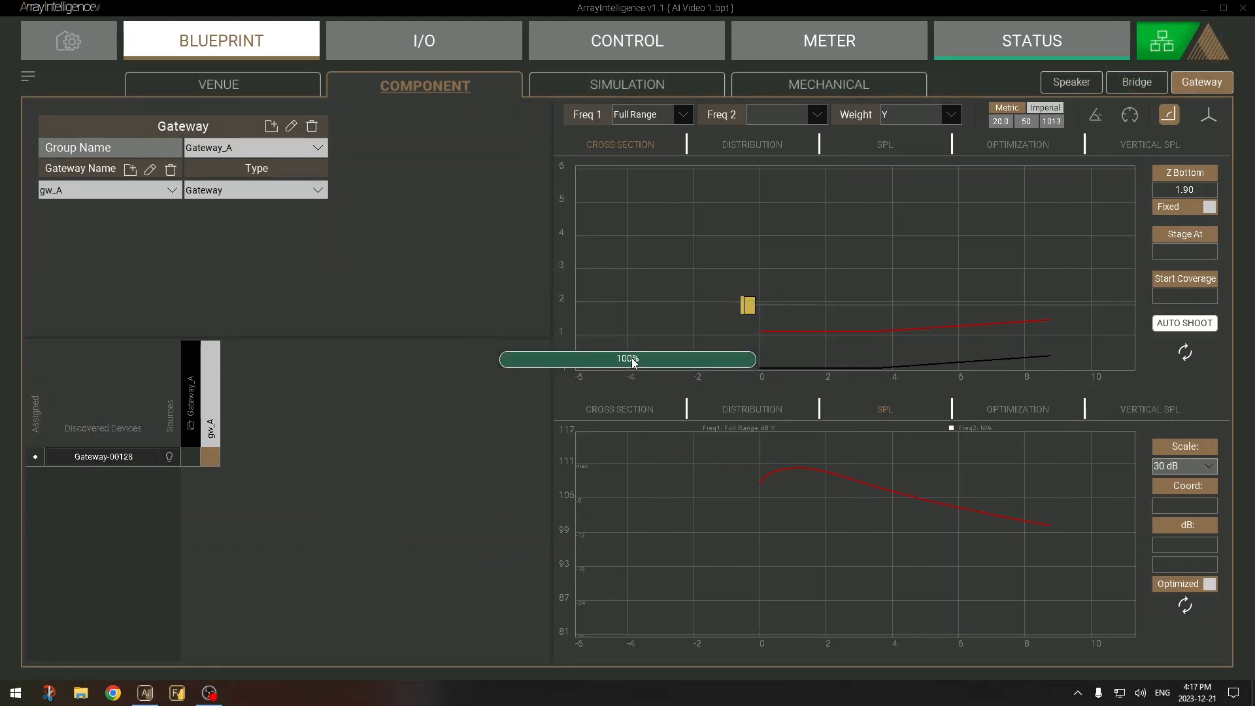
pyautogui.click(423, 40)
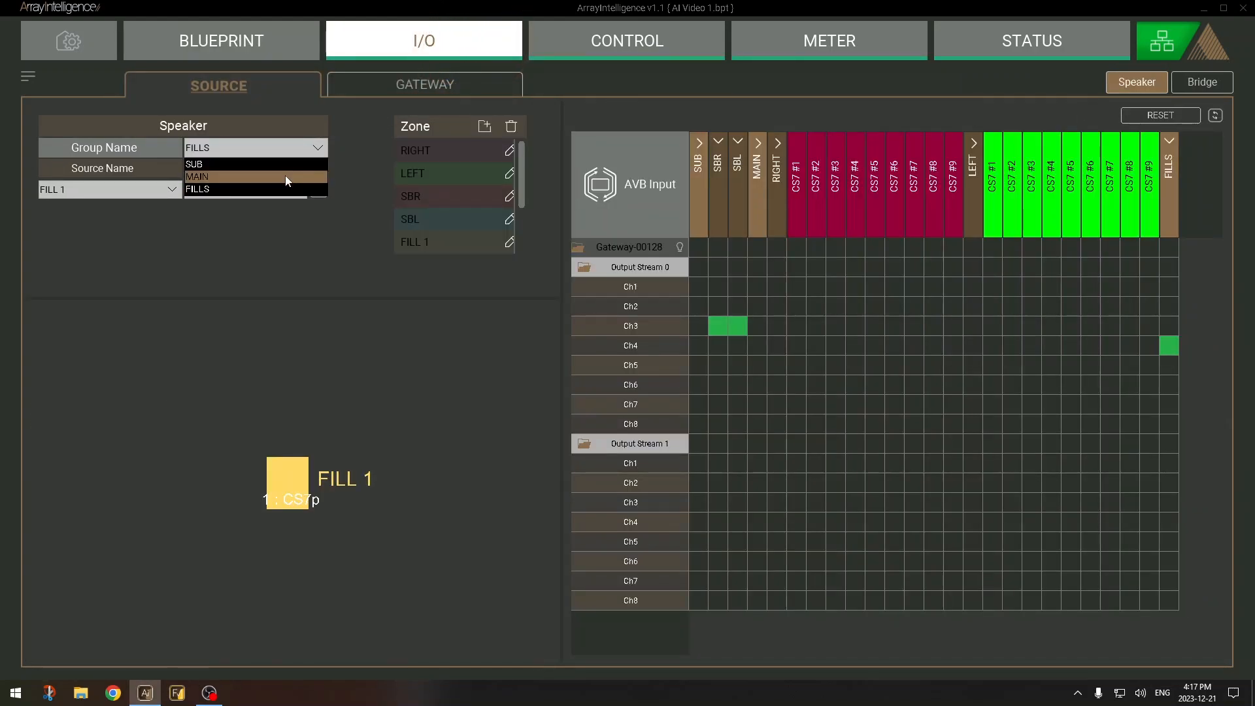
# Show the MAIN speaker group and create a new zone named LOW 3
pyautogui.click(196, 176)
pyautogui.write('L')
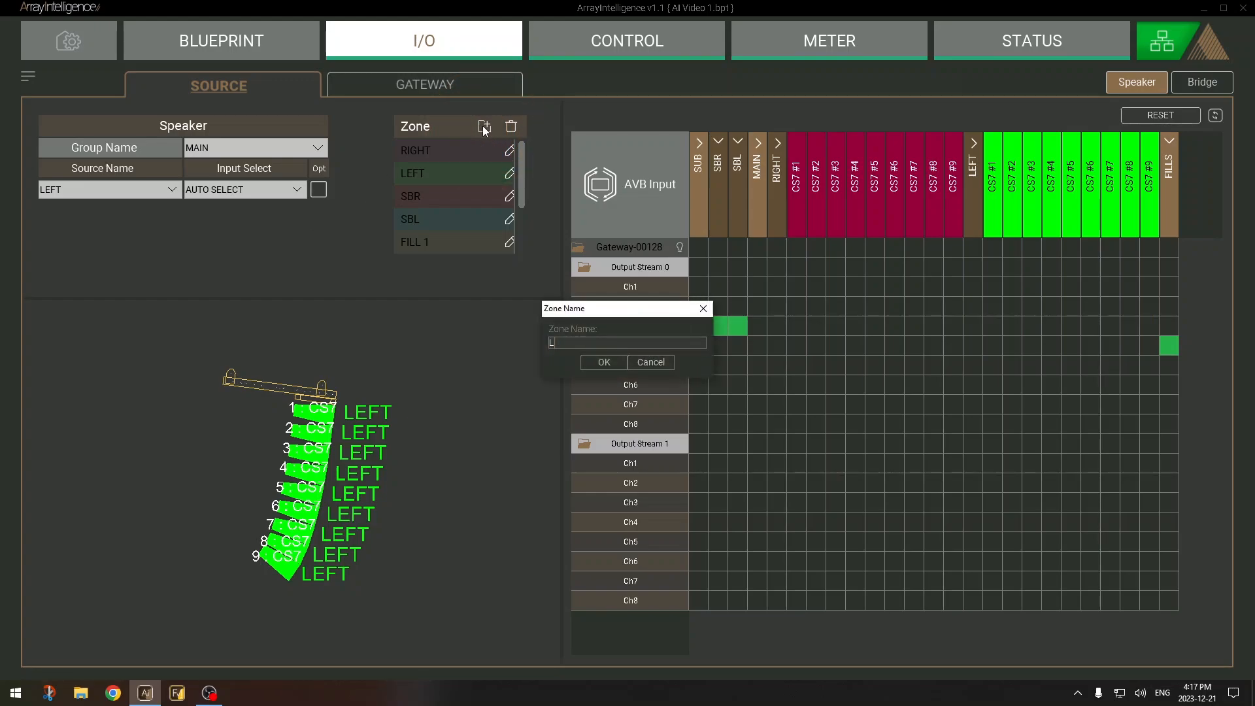
pyautogui.write('OW 3')
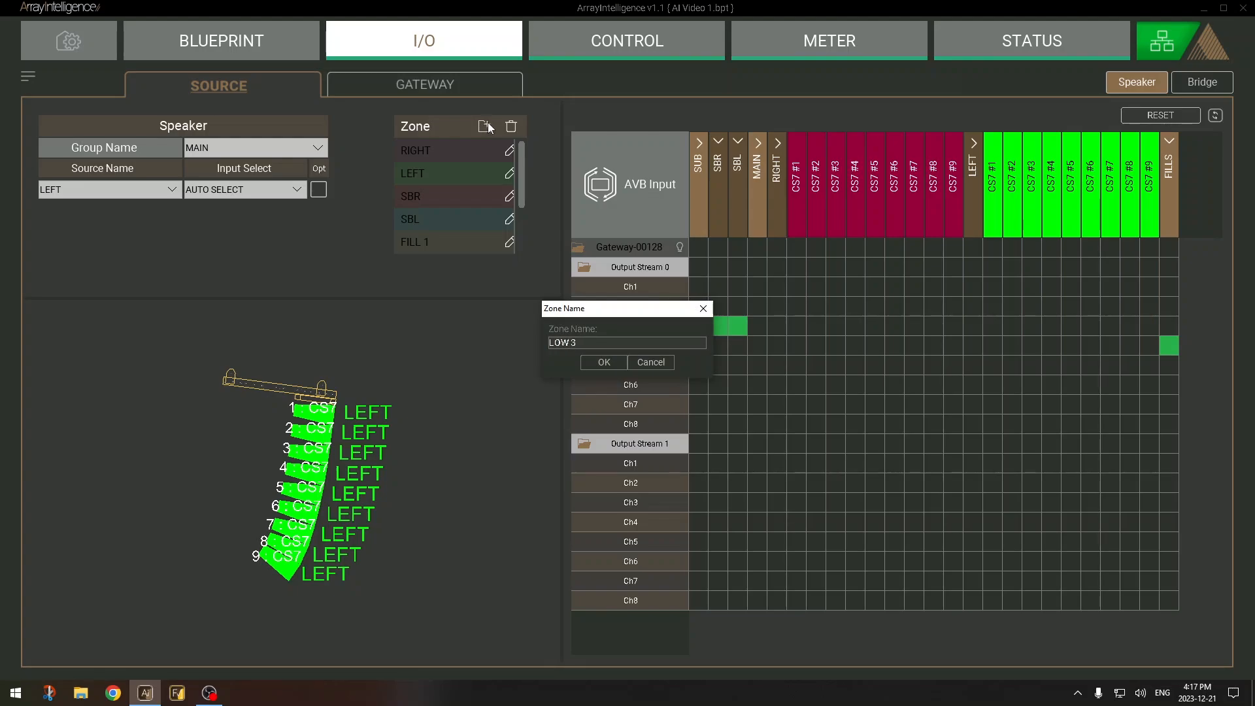
pyautogui.moveTo(603, 361)
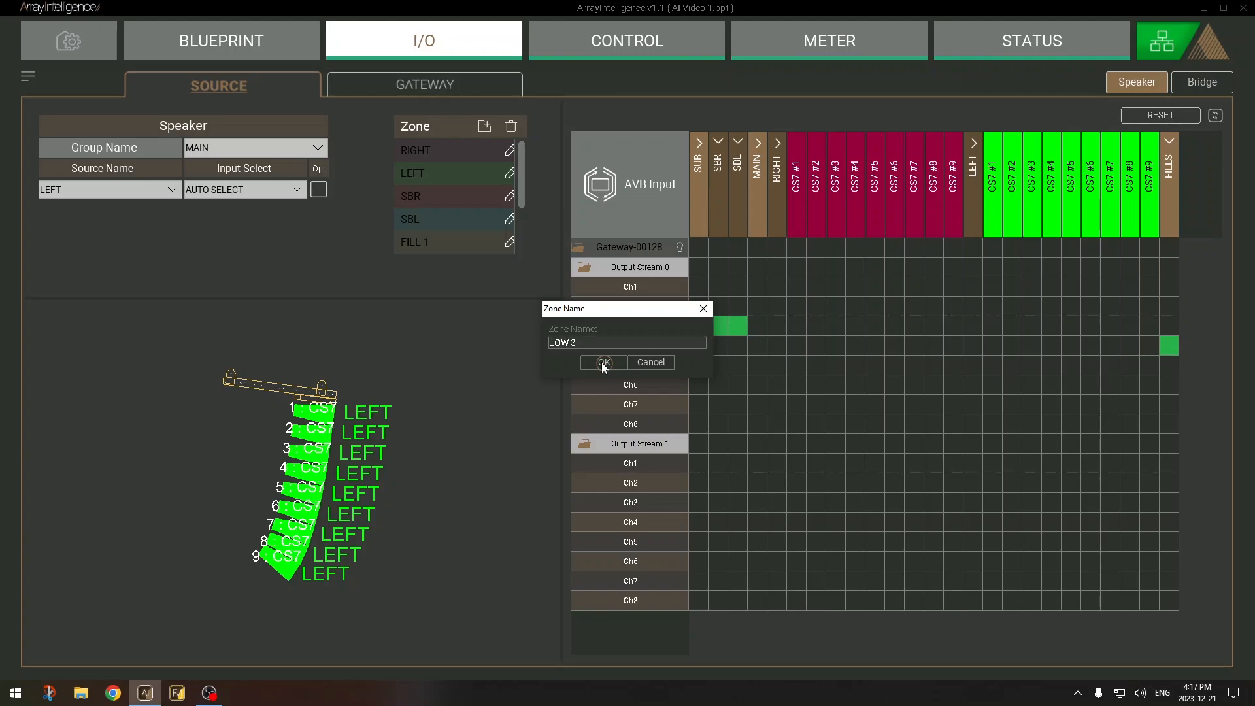
pyautogui.click(602, 363)
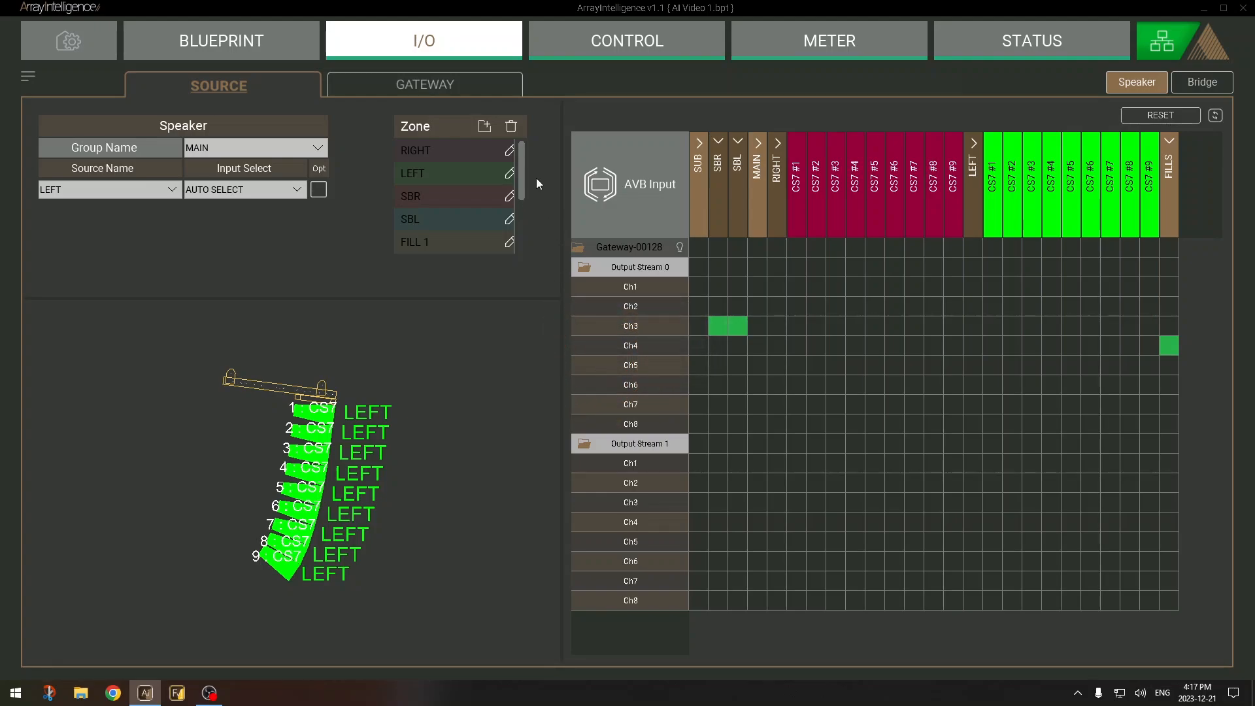
# Select the RIGHT array and assign its bottom cabinets, starting with cabinet 7, to LOW 3
pyautogui.scroll(-3)
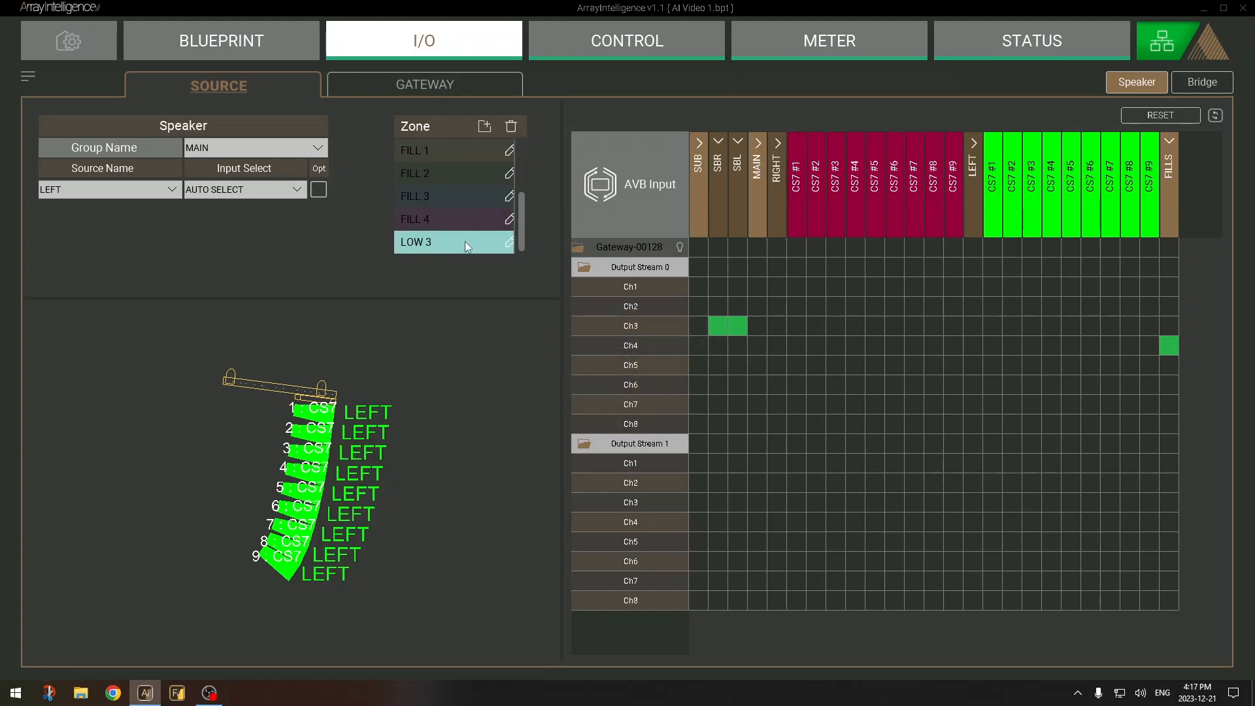
pyautogui.moveTo(357, 395)
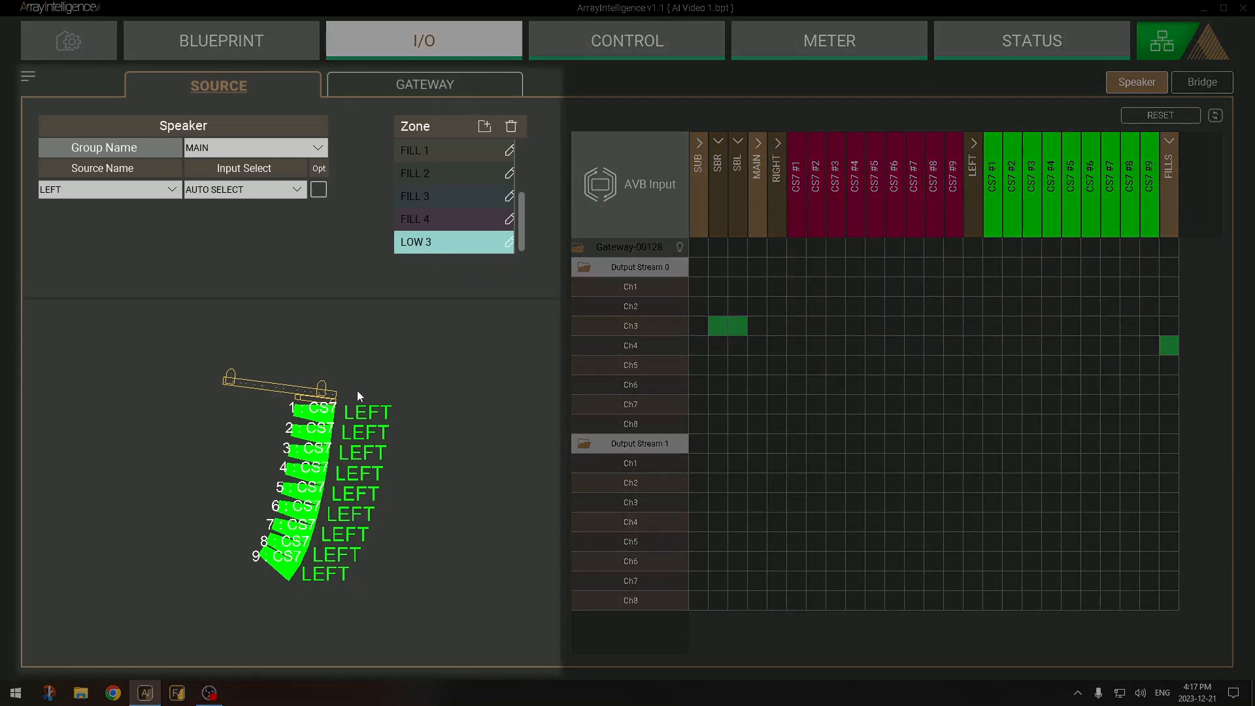
pyautogui.moveTo(274, 556)
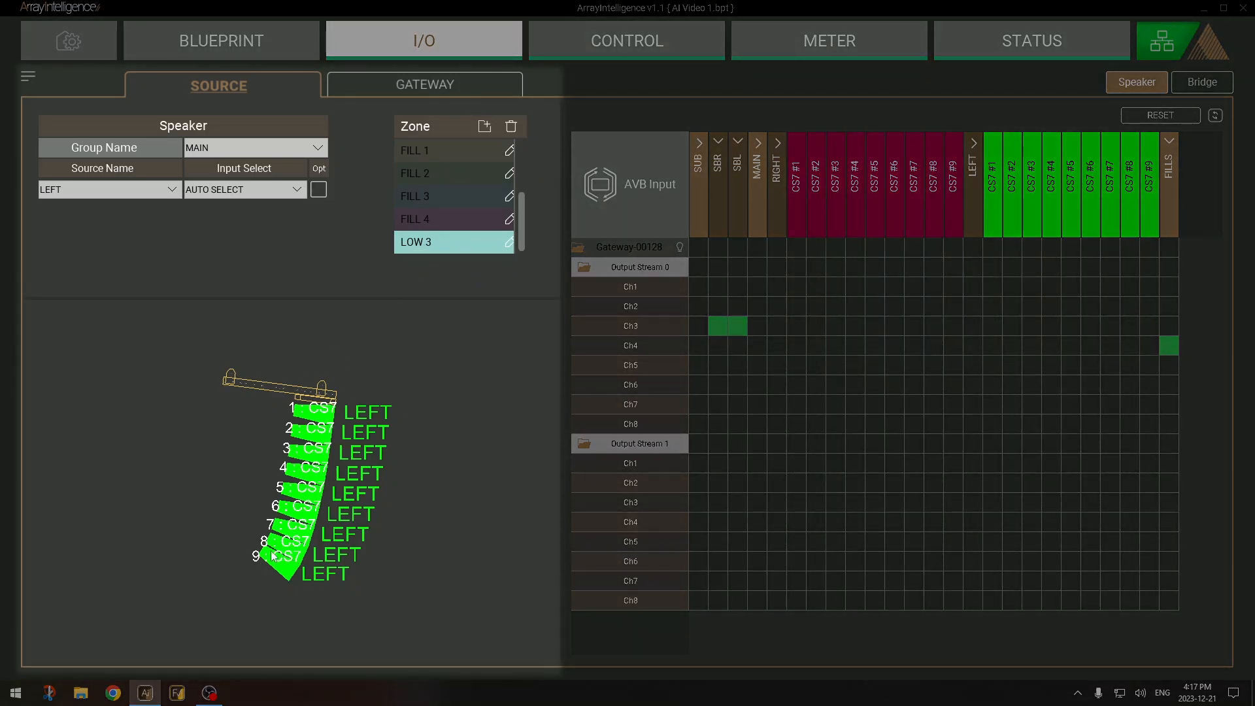
pyautogui.moveTo(278, 565)
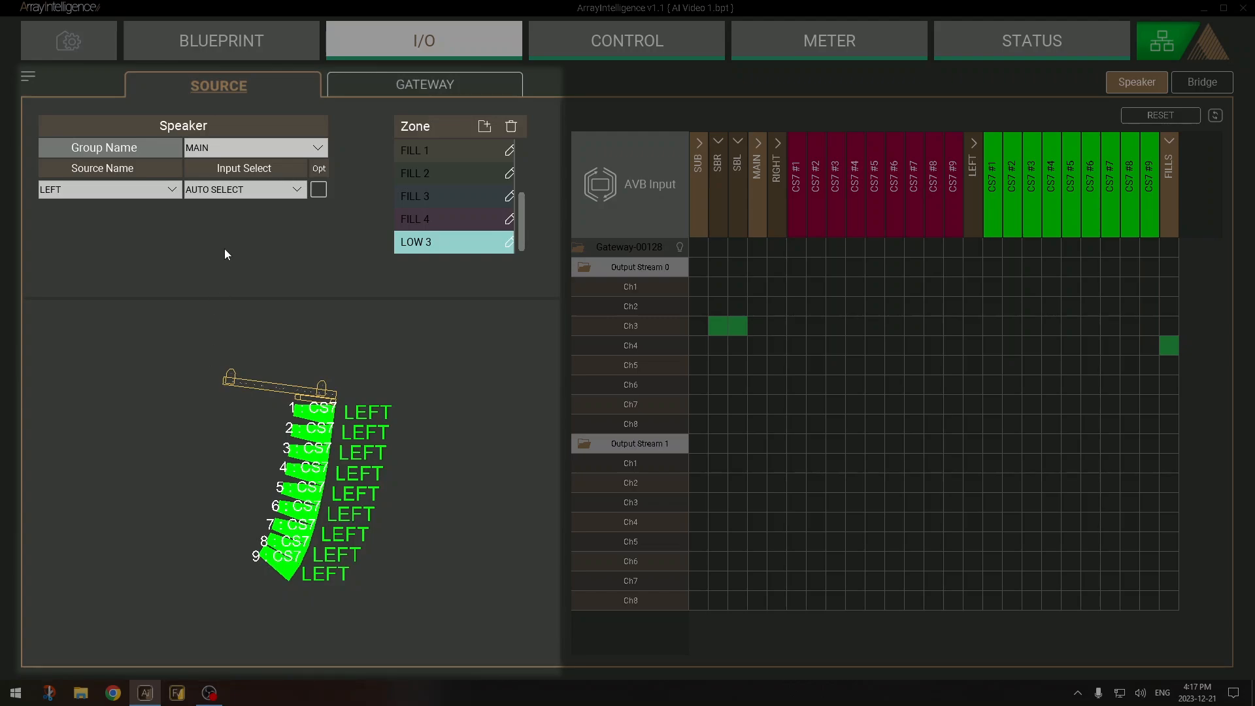
pyautogui.click(108, 189)
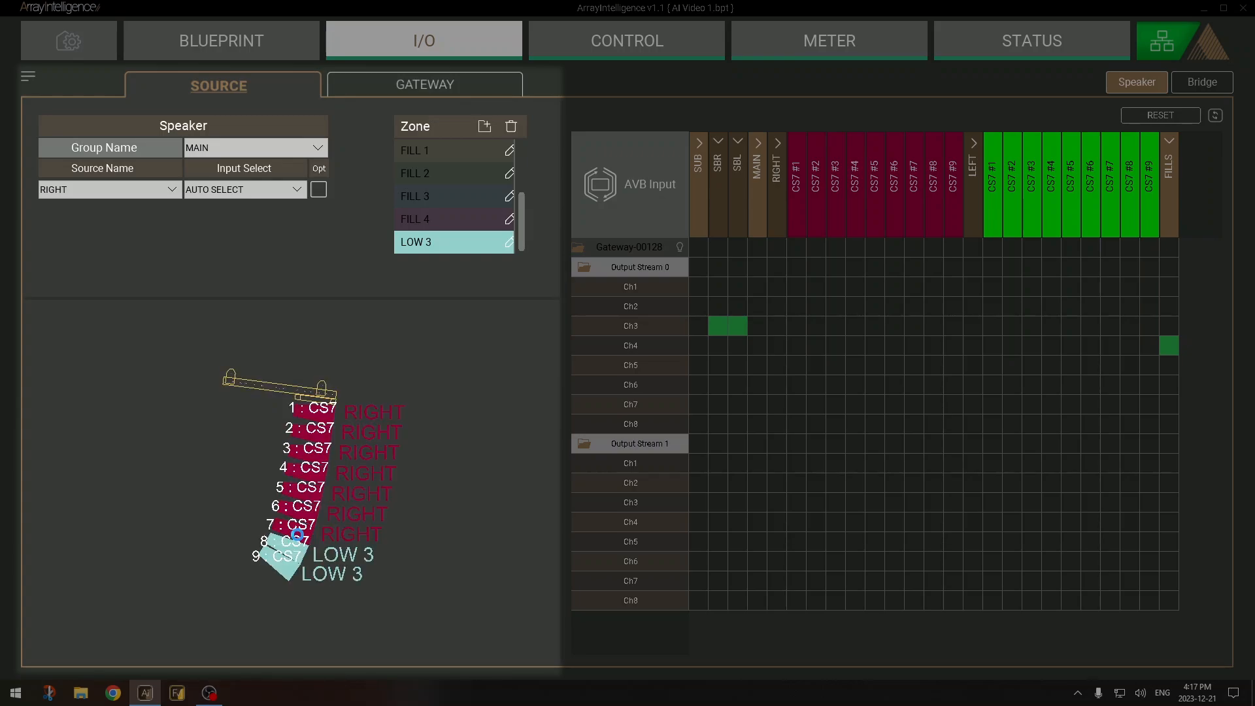
pyautogui.click(108, 189)
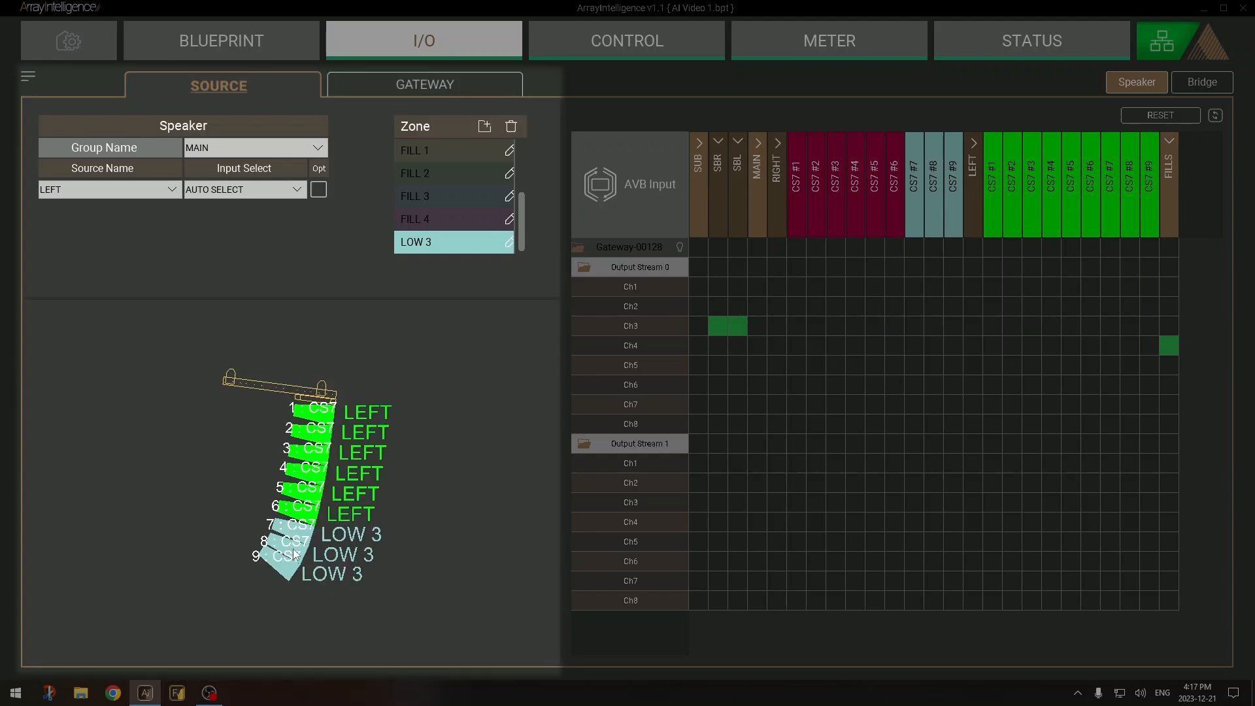
pyautogui.moveTo(345, 378)
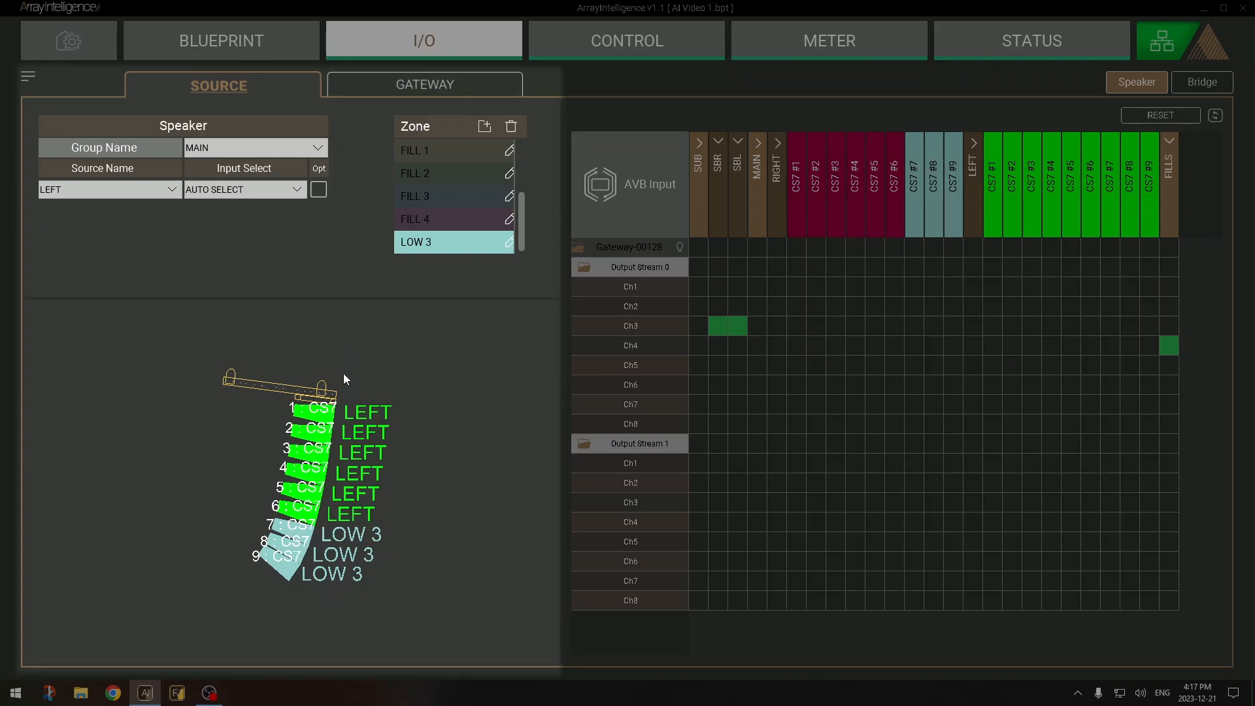
pyautogui.moveTo(344, 291)
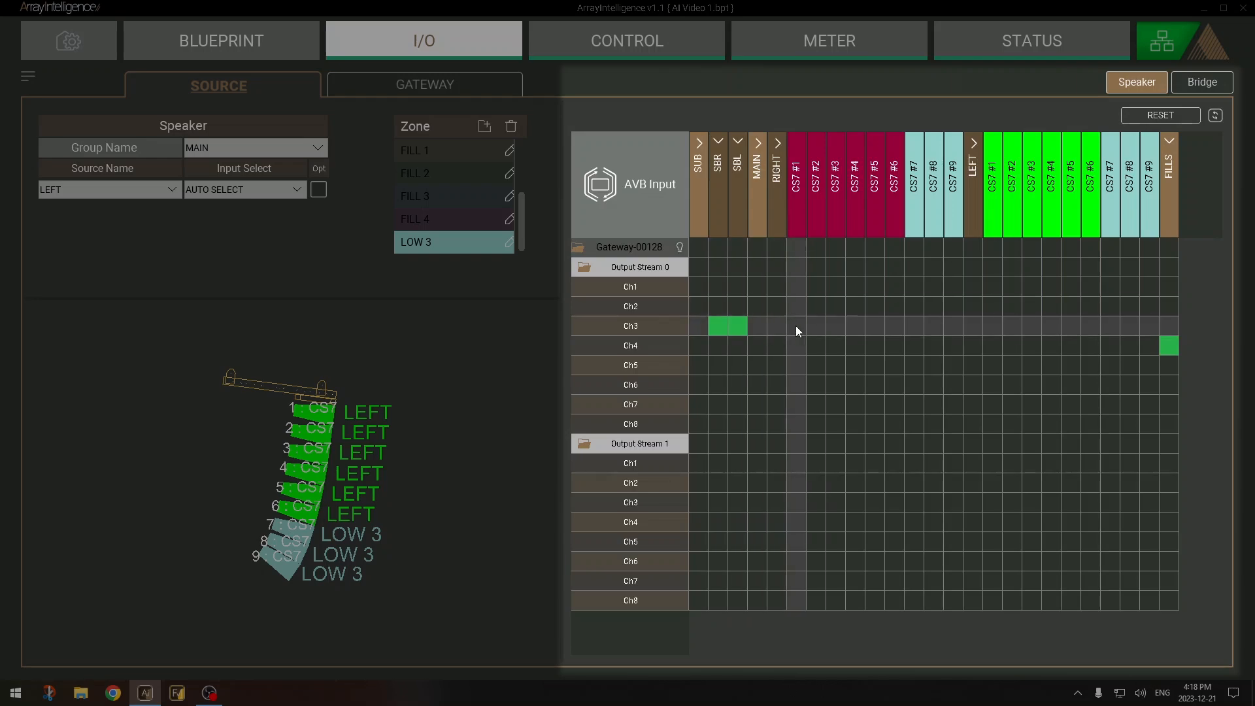
pyautogui.moveTo(792, 312)
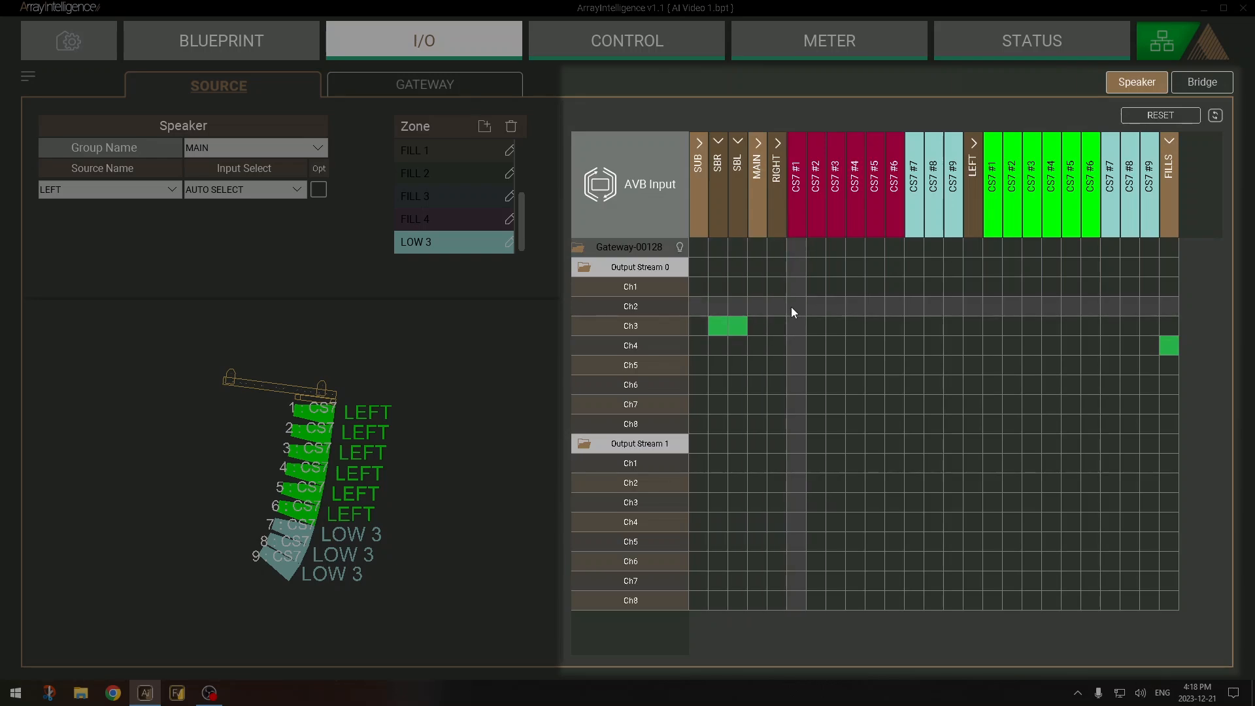
# Patch the RIGHT cabinets to Output Stream 0 Ch2 and the LEFT cabinets to Ch1
pyautogui.click(811, 306)
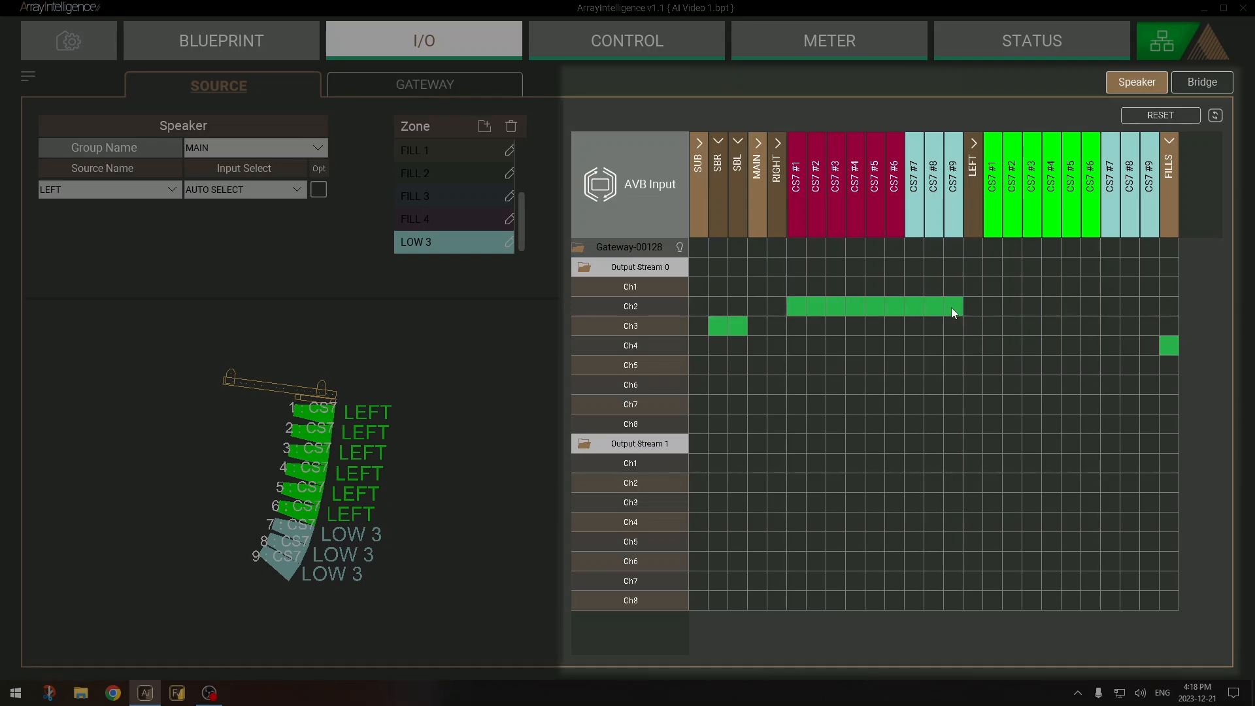
pyautogui.moveTo(969, 293)
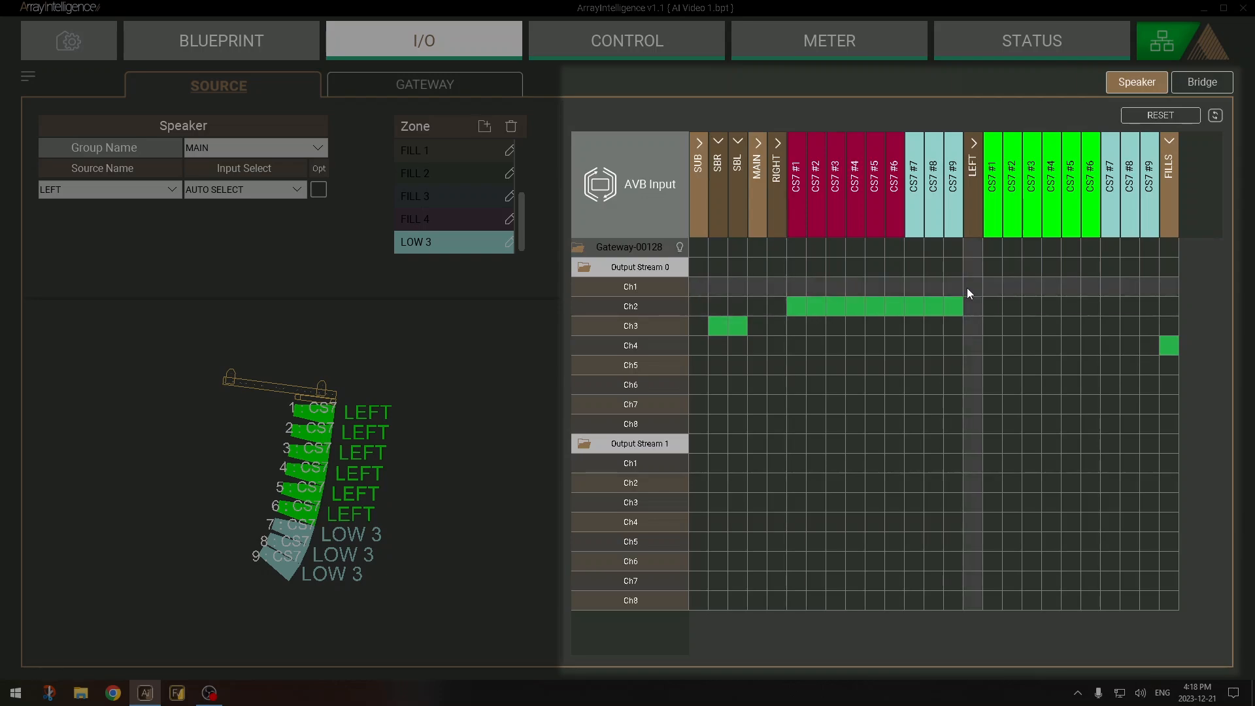
pyautogui.click(969, 290)
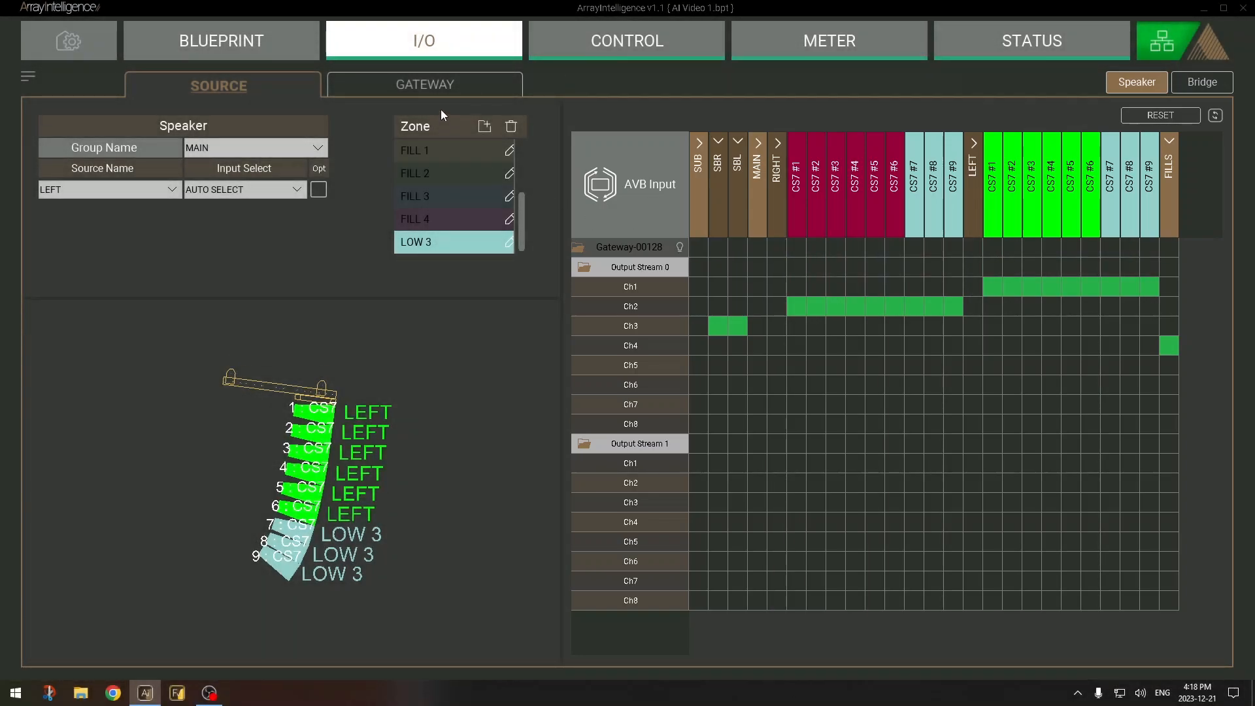
# Add a new zone on the gateway's zone settings page and enter its name, Feed out
pyautogui.click(424, 85)
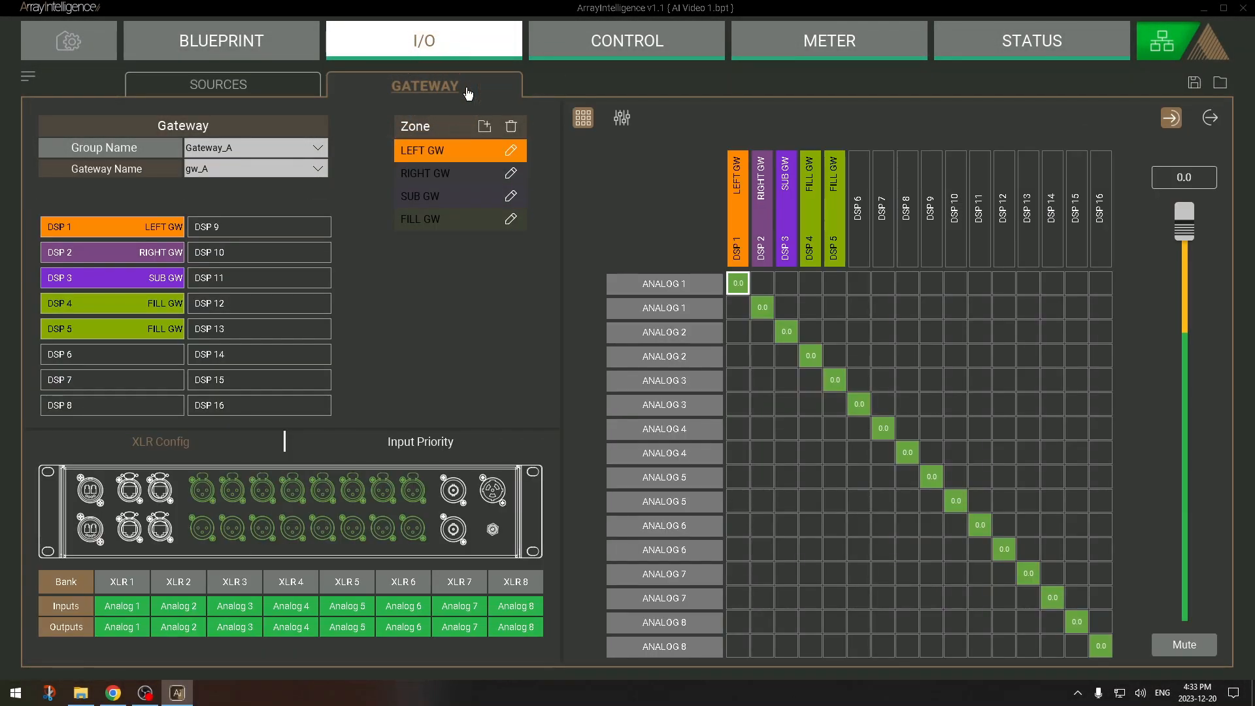
pyautogui.moveTo(438, 300)
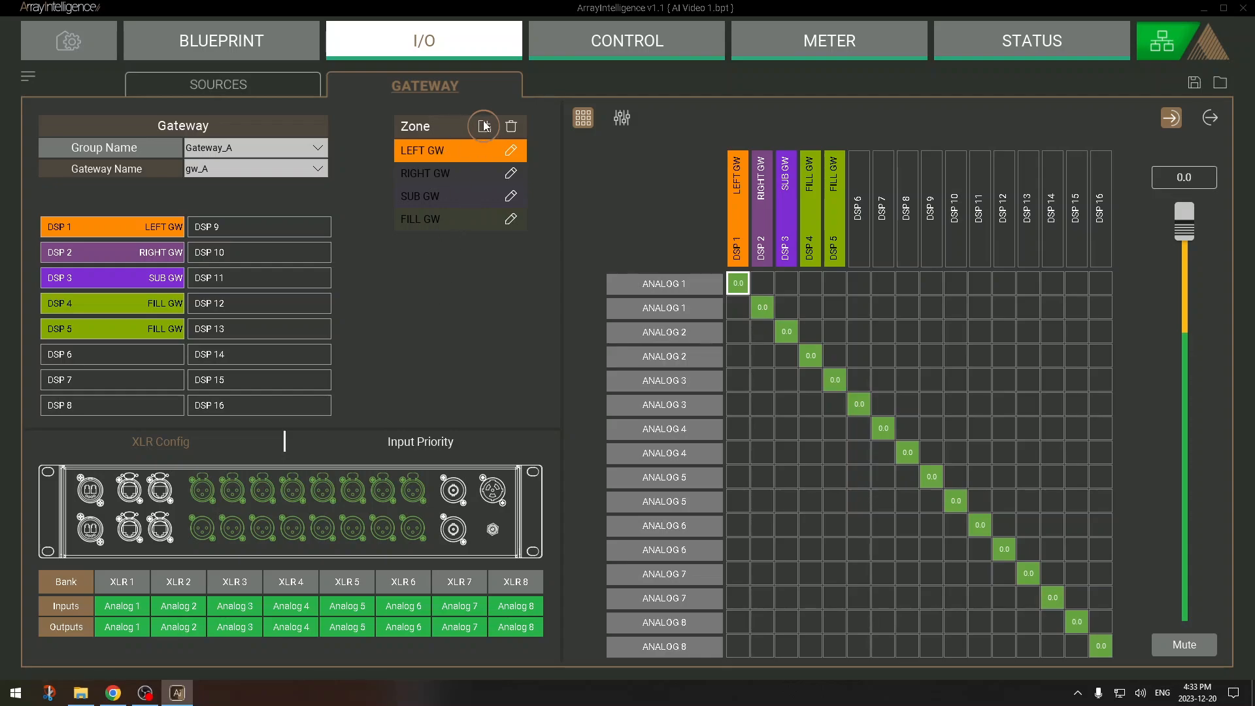
pyautogui.click(484, 126)
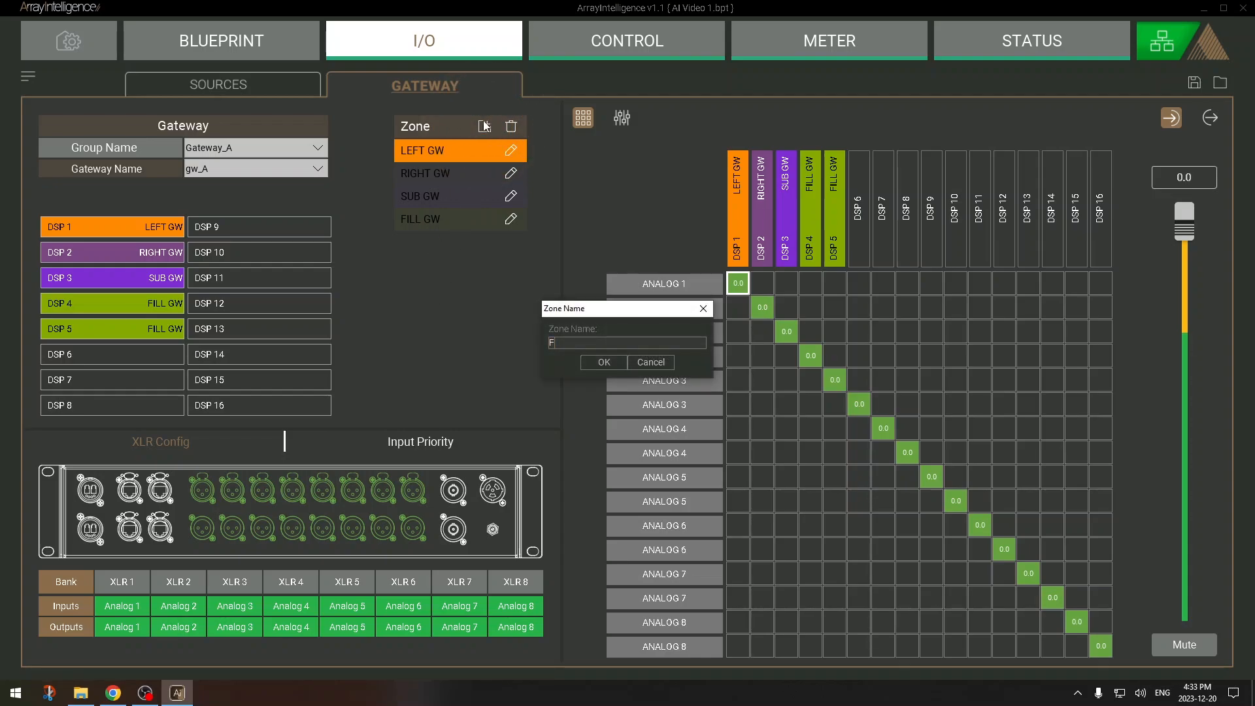
pyautogui.click(603, 361)
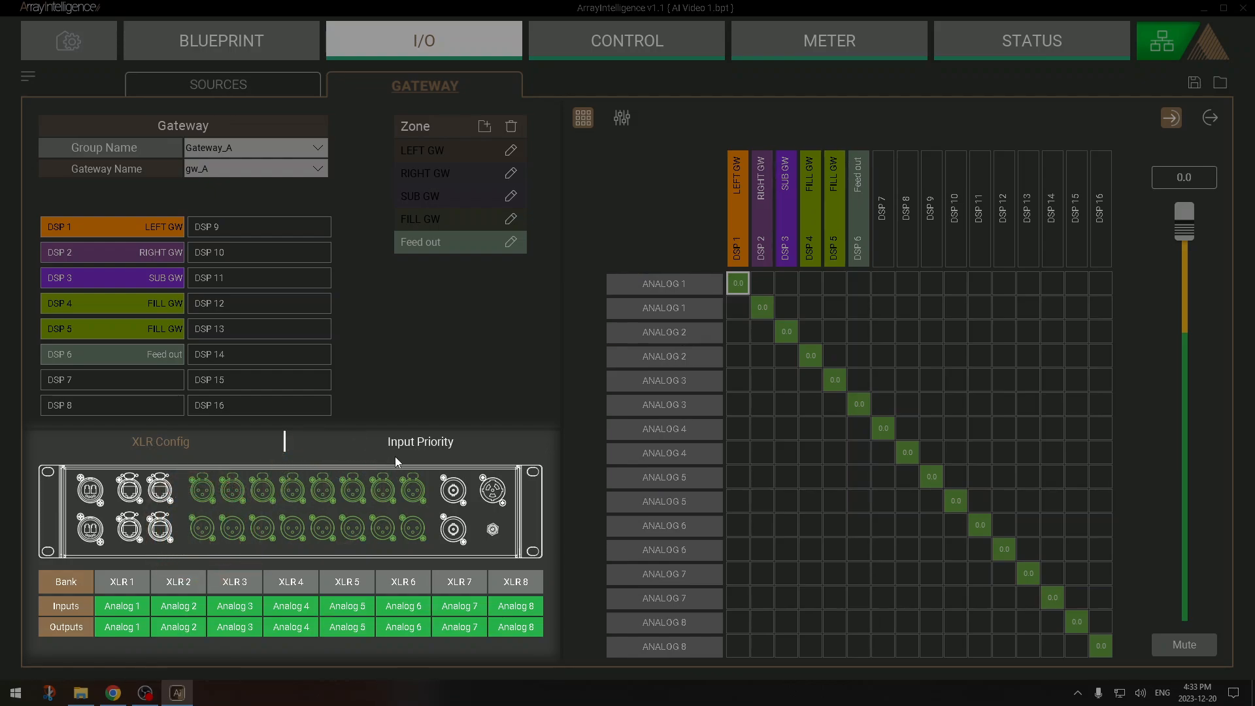
pyautogui.click(421, 441)
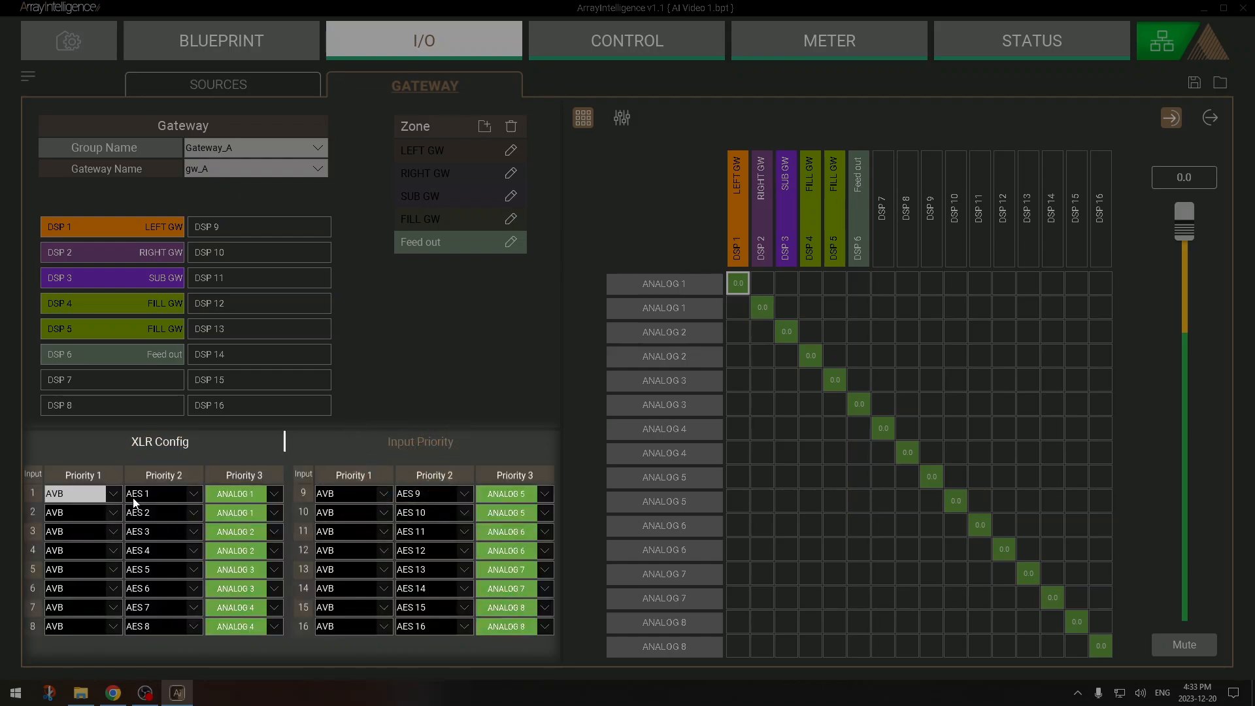
pyautogui.click(275, 493)
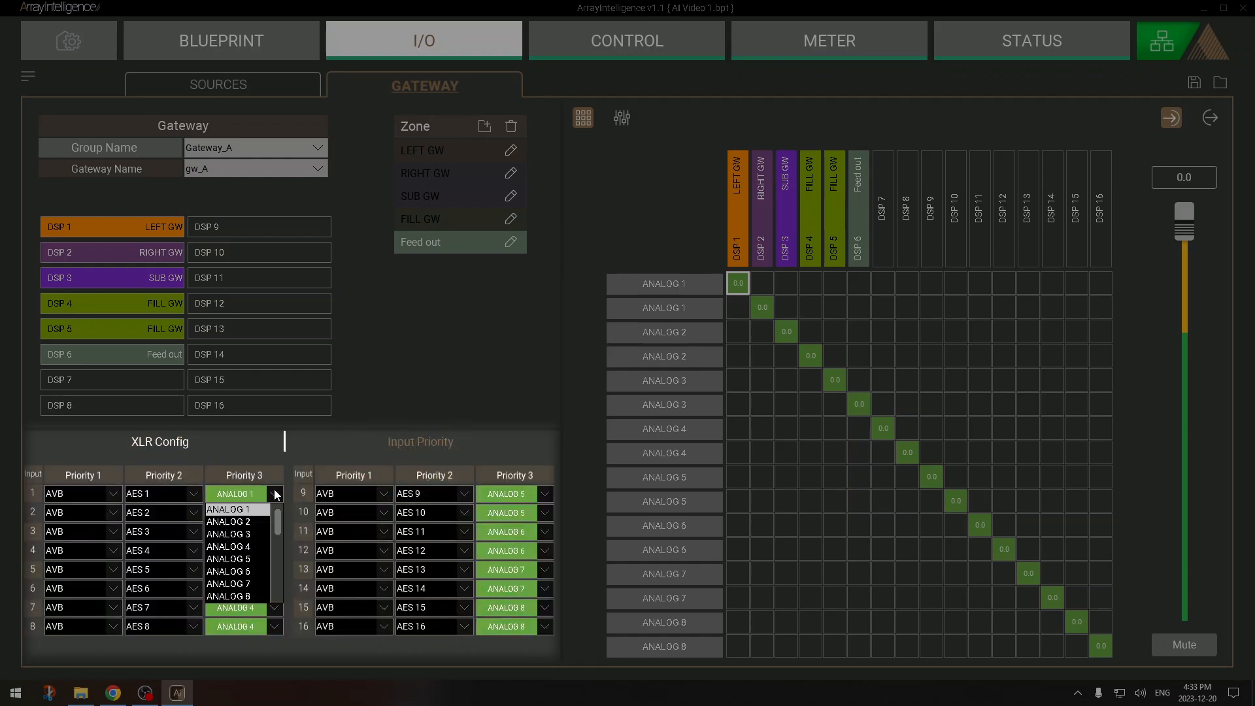
pyautogui.click(234, 492)
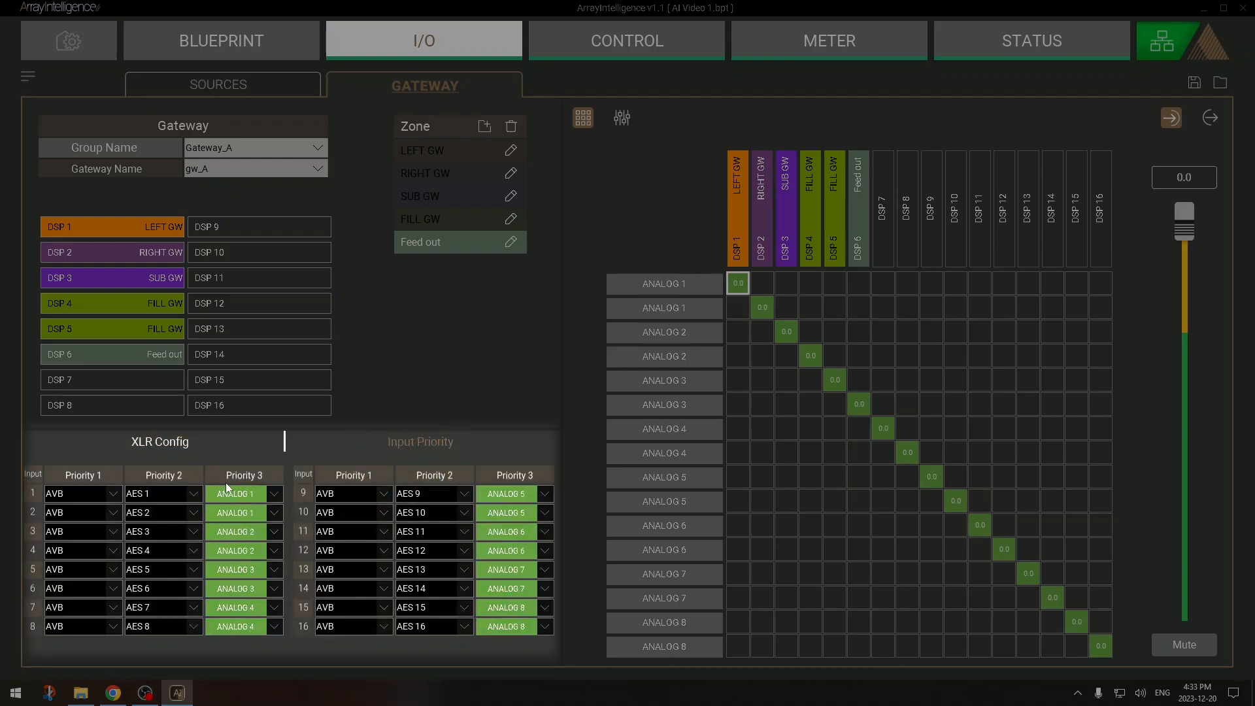
pyautogui.moveTo(160, 446)
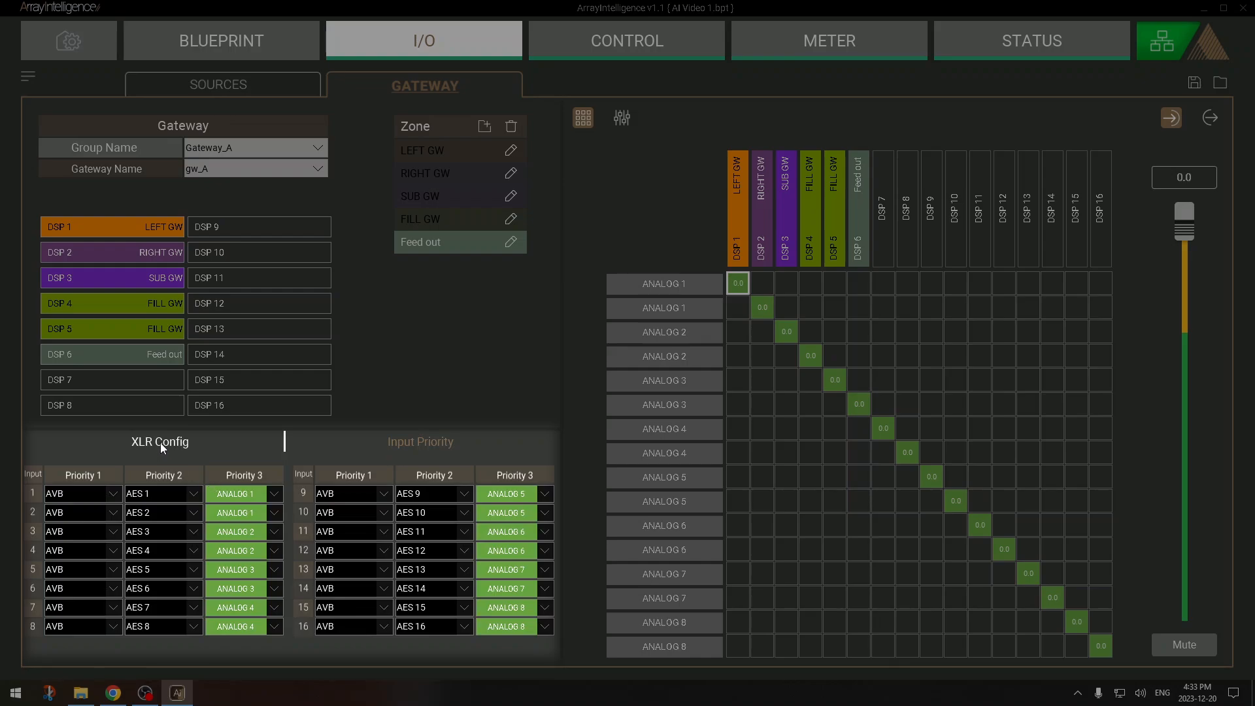
pyautogui.click(160, 441)
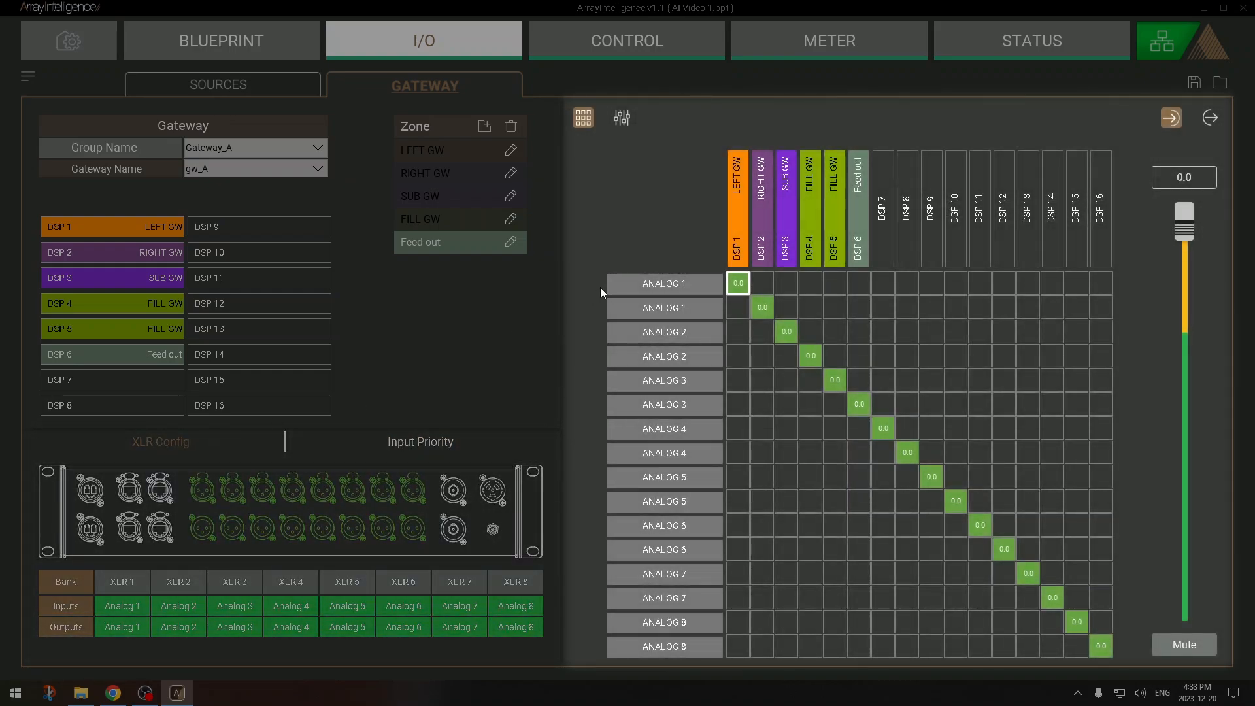
pyautogui.moveTo(623, 134)
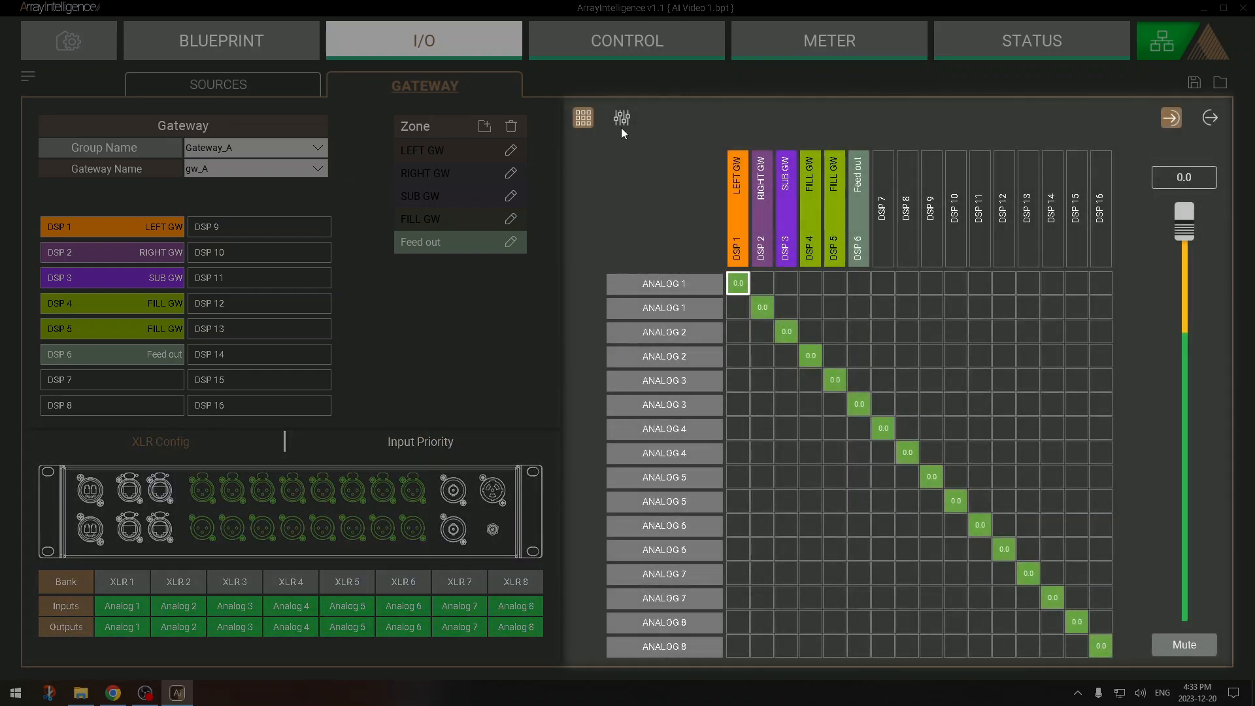
# Show the per-route level faders, then the DSP 1–16 to AVB 1–16 output routing
pyautogui.click(621, 119)
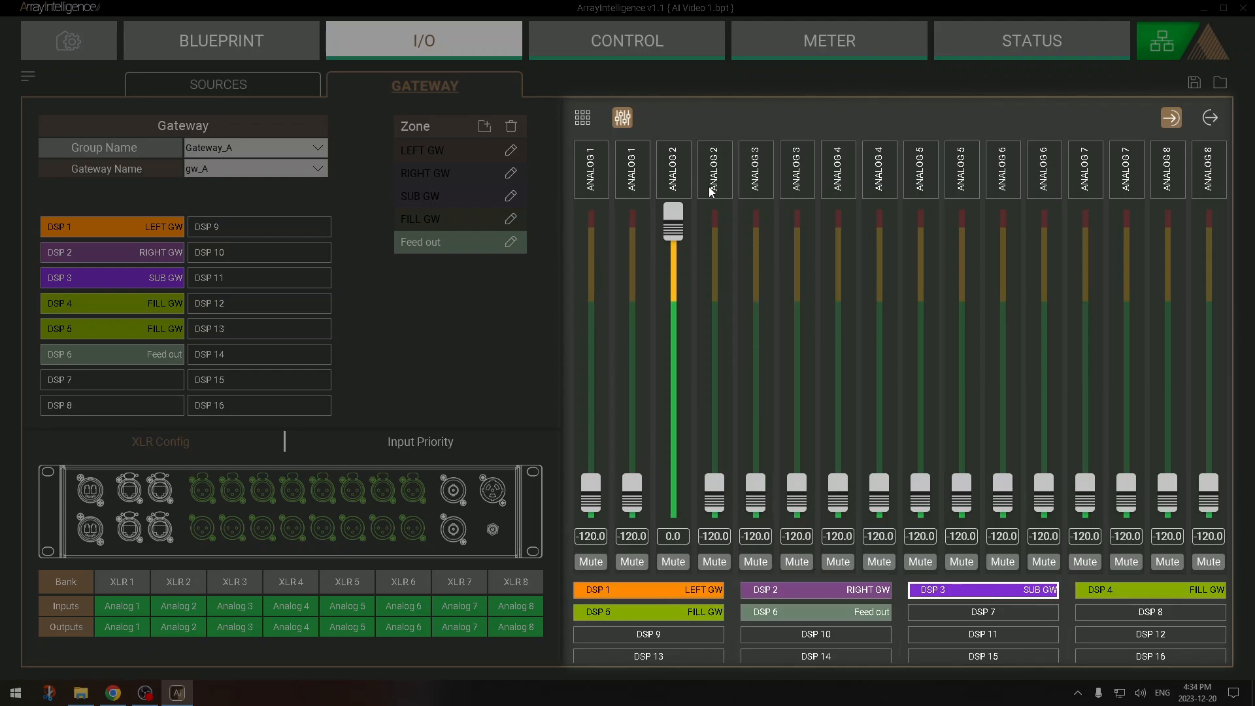
pyautogui.click(582, 118)
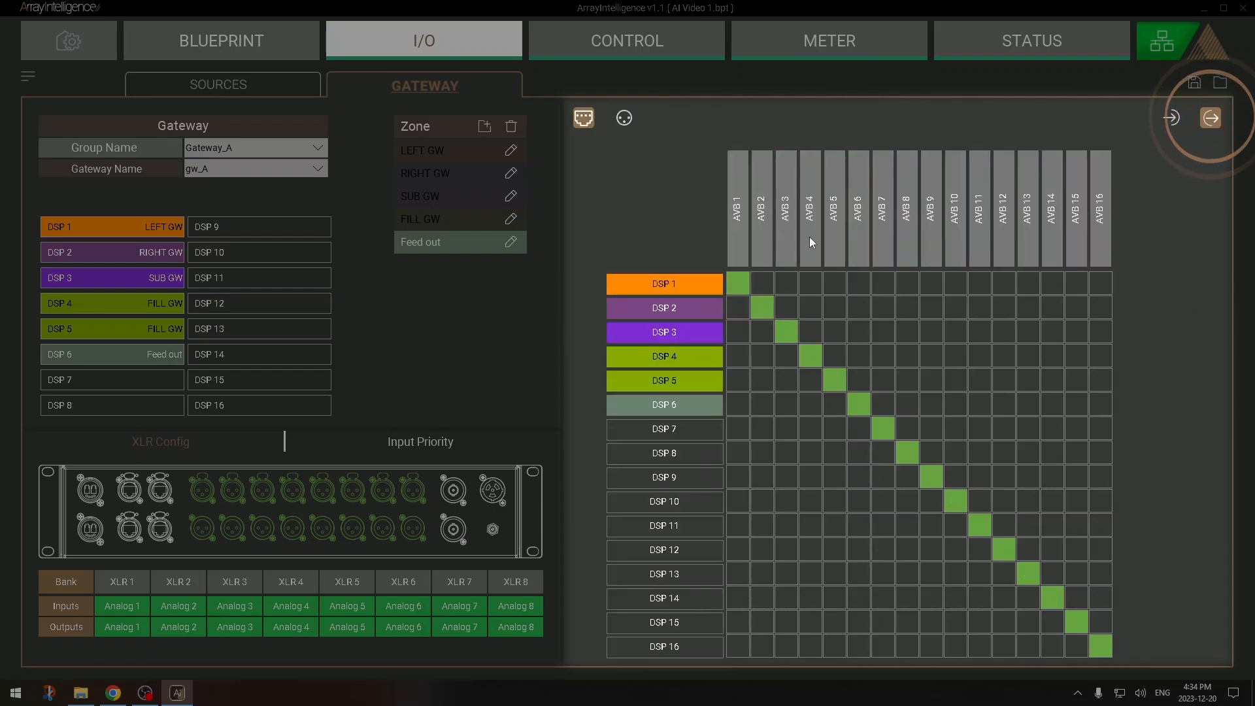
pyautogui.moveTo(677, 194)
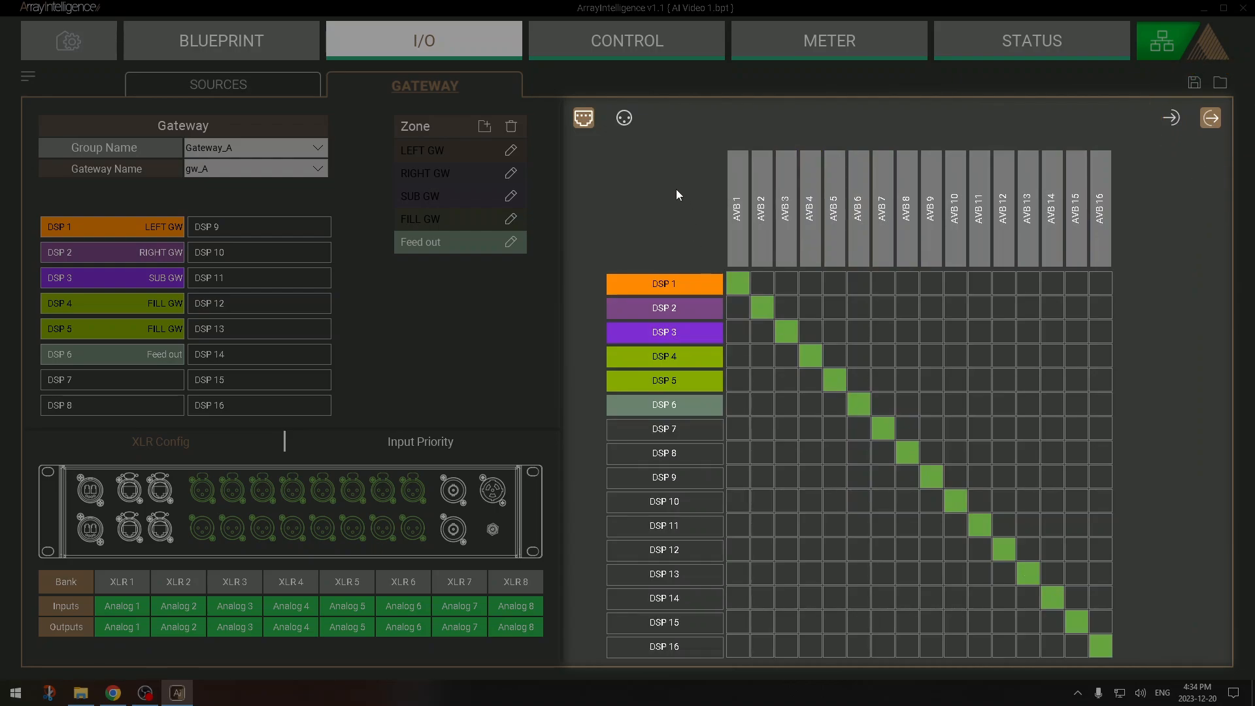
# Route DSP 5 to Analog 5 and DSP 6 to Analog 6, then return to input routing
pyautogui.click(623, 118)
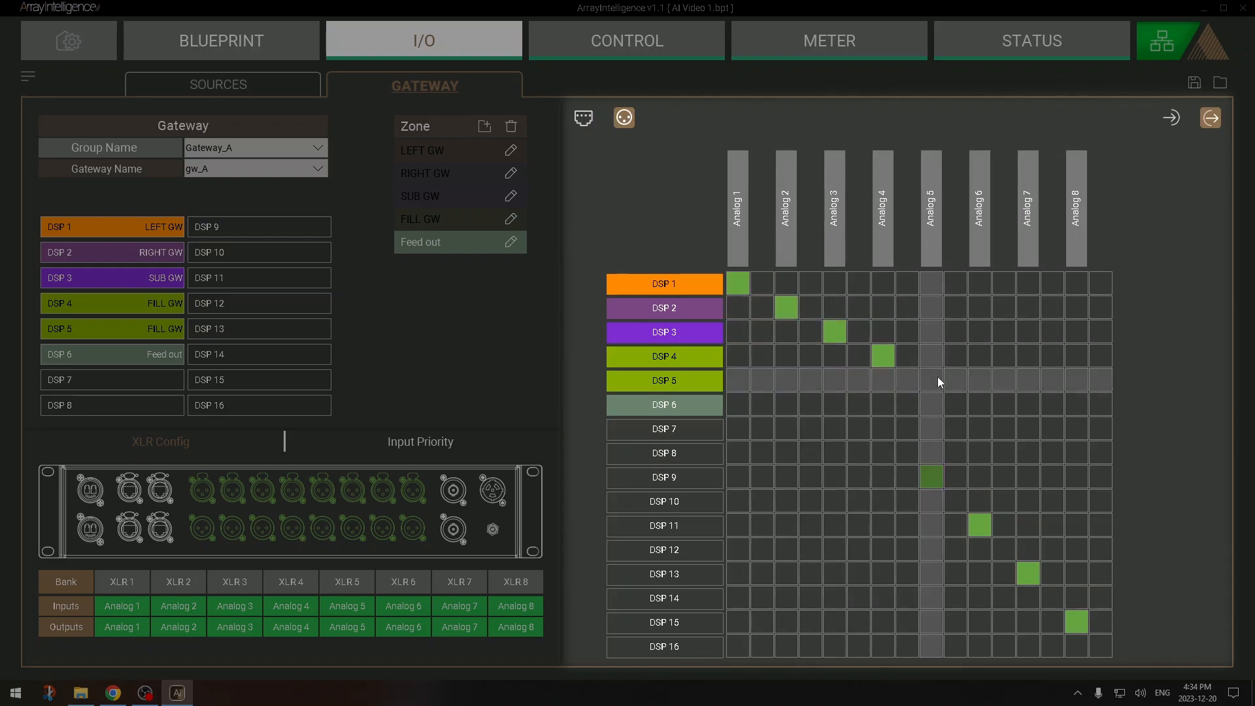
pyautogui.click(930, 381)
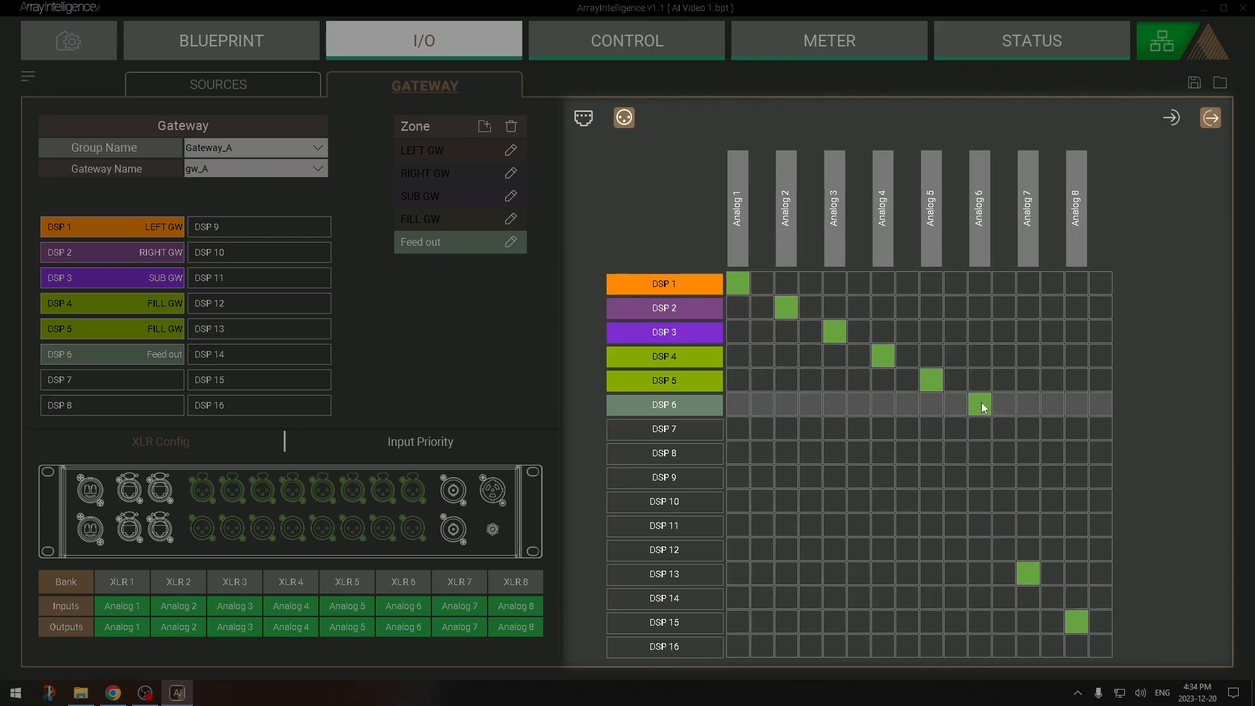
pyautogui.click(976, 404)
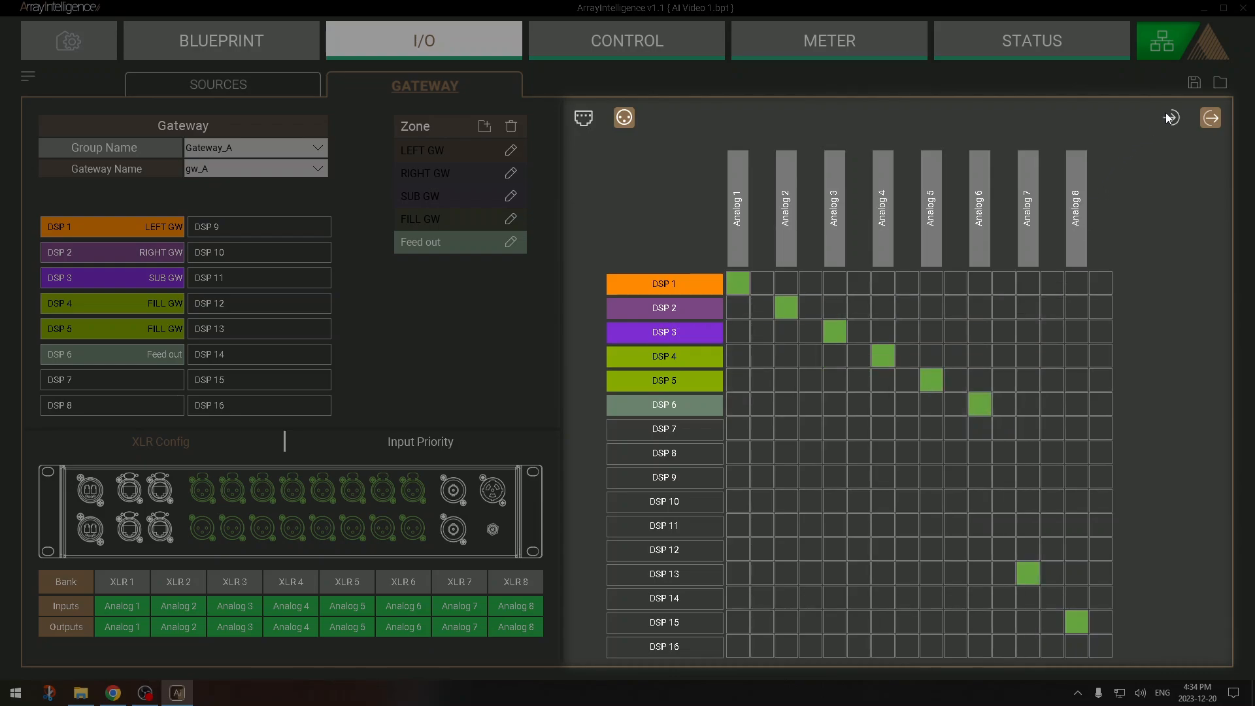
pyautogui.click(622, 118)
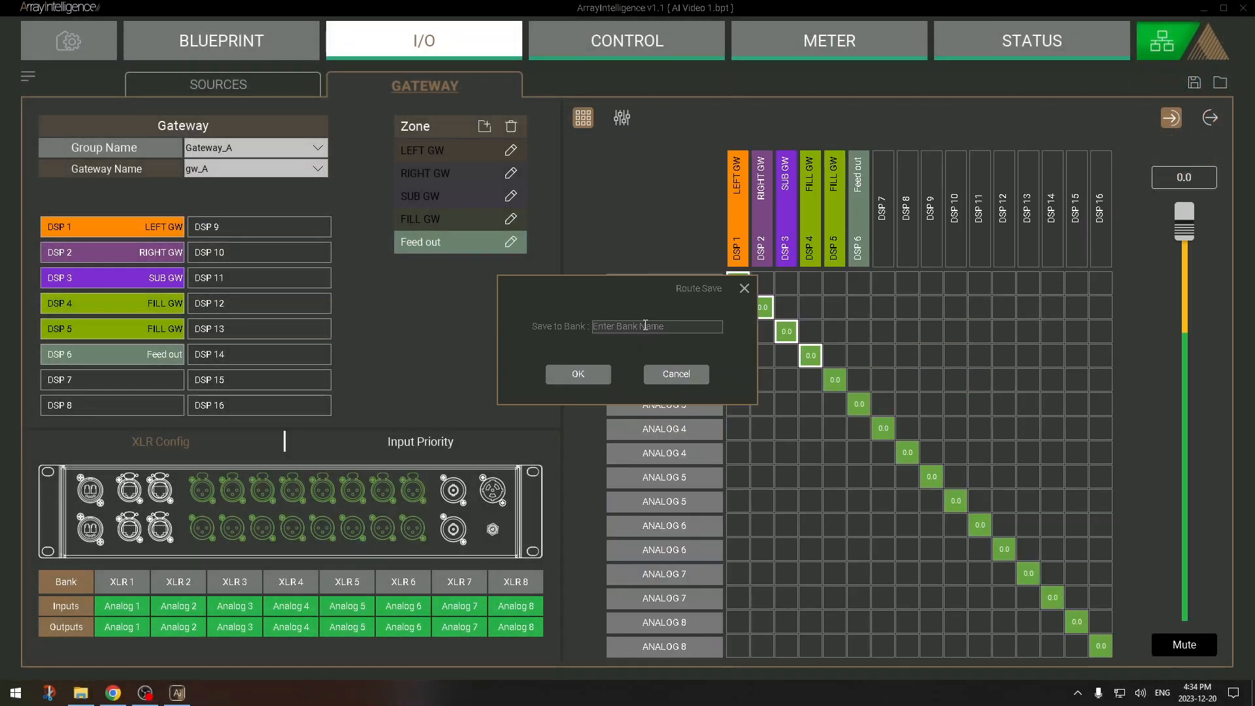
# Save the gateway routing as bank 'finish' and recall it from the bank list
pyautogui.write('STA')
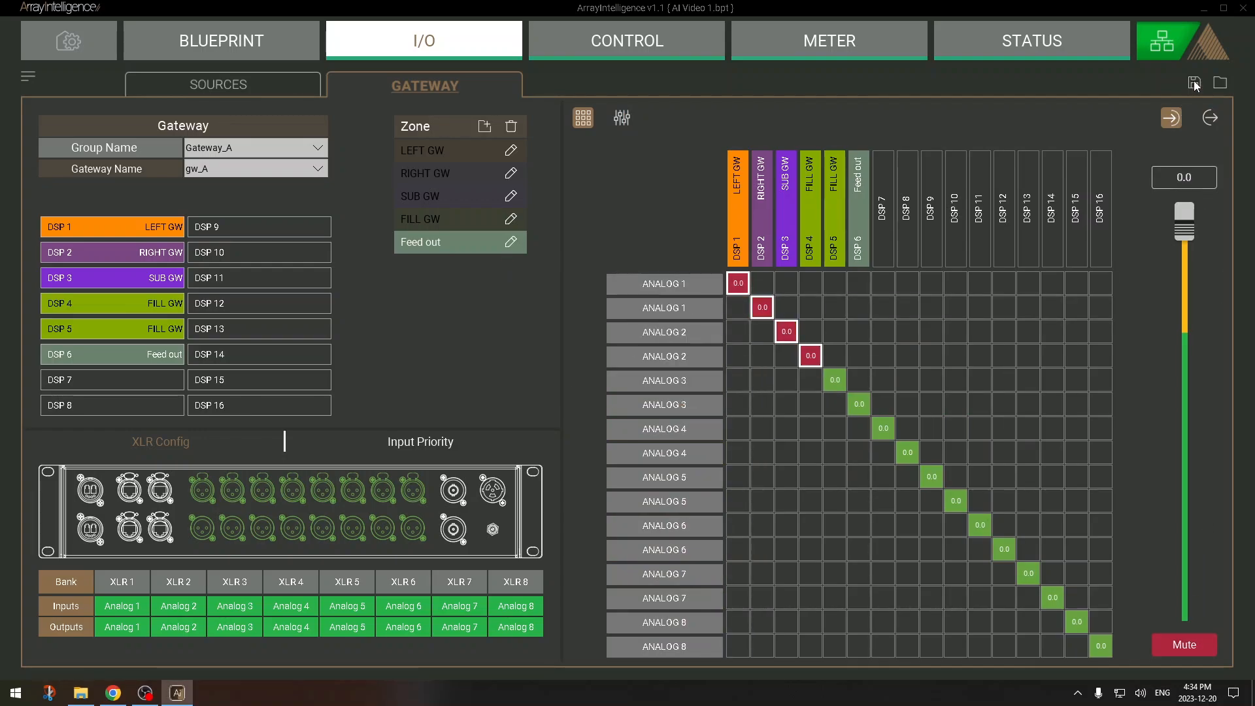
pyautogui.click(1193, 83)
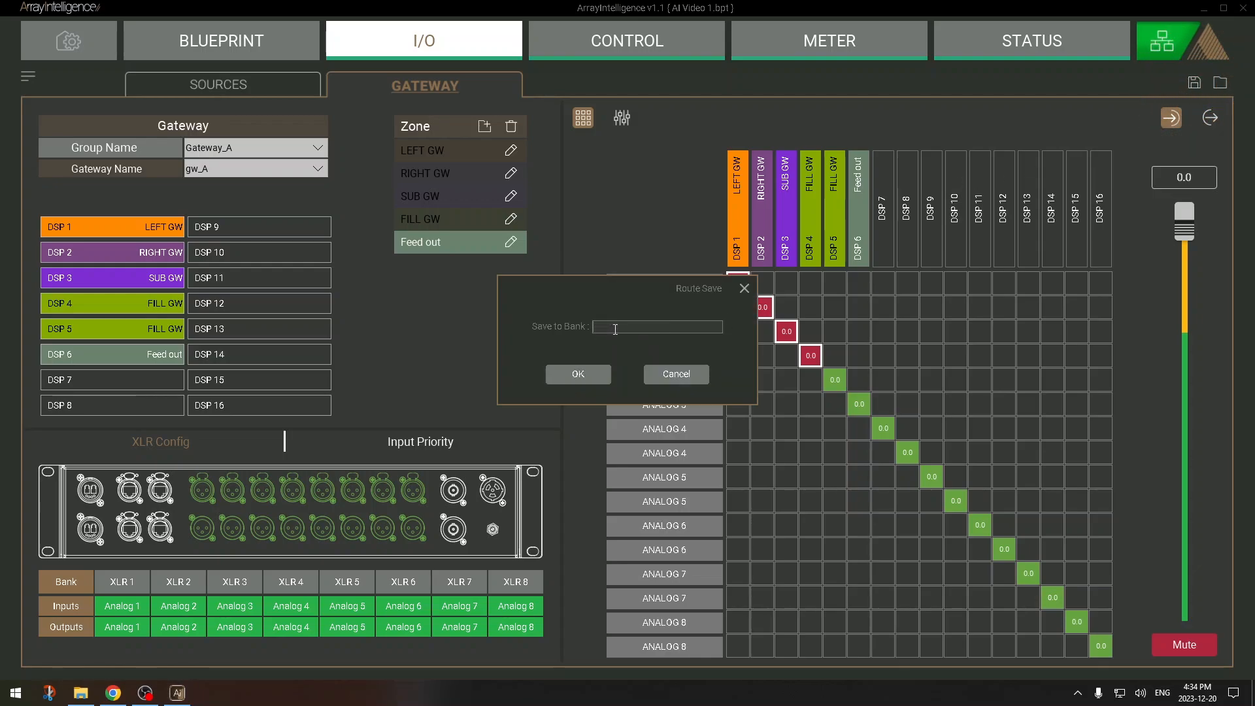
pyautogui.write('finish')
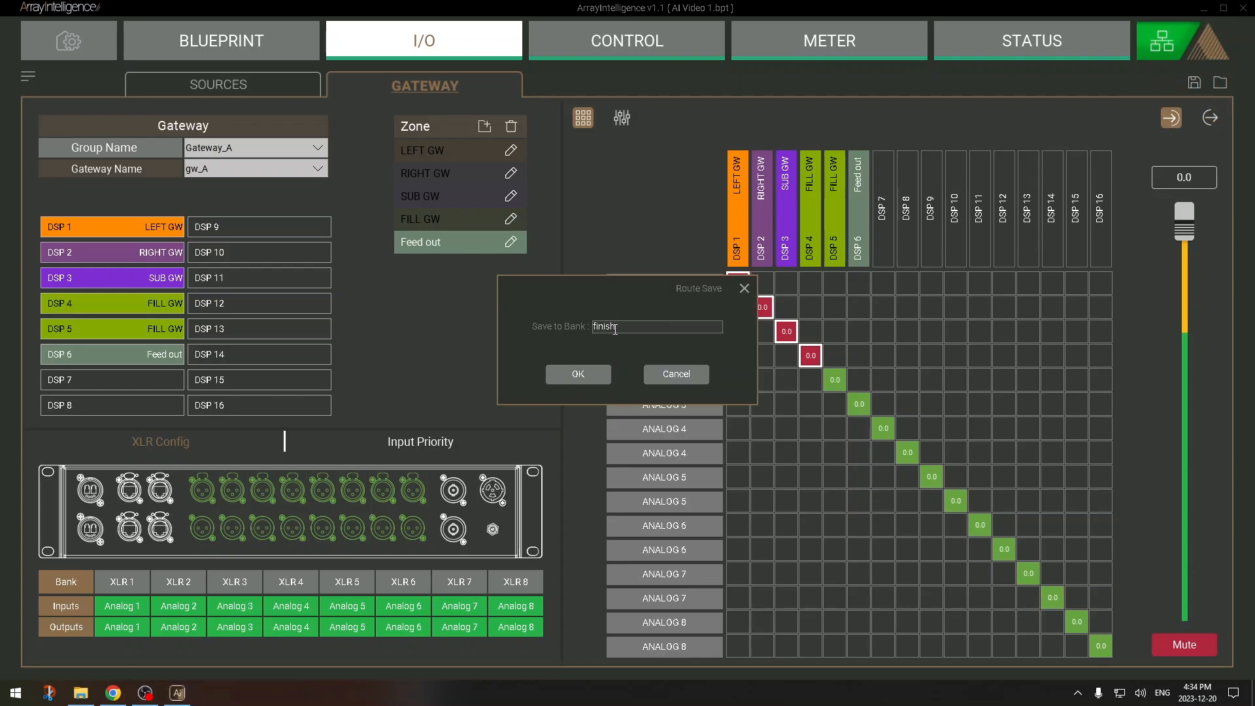
pyautogui.click(577, 374)
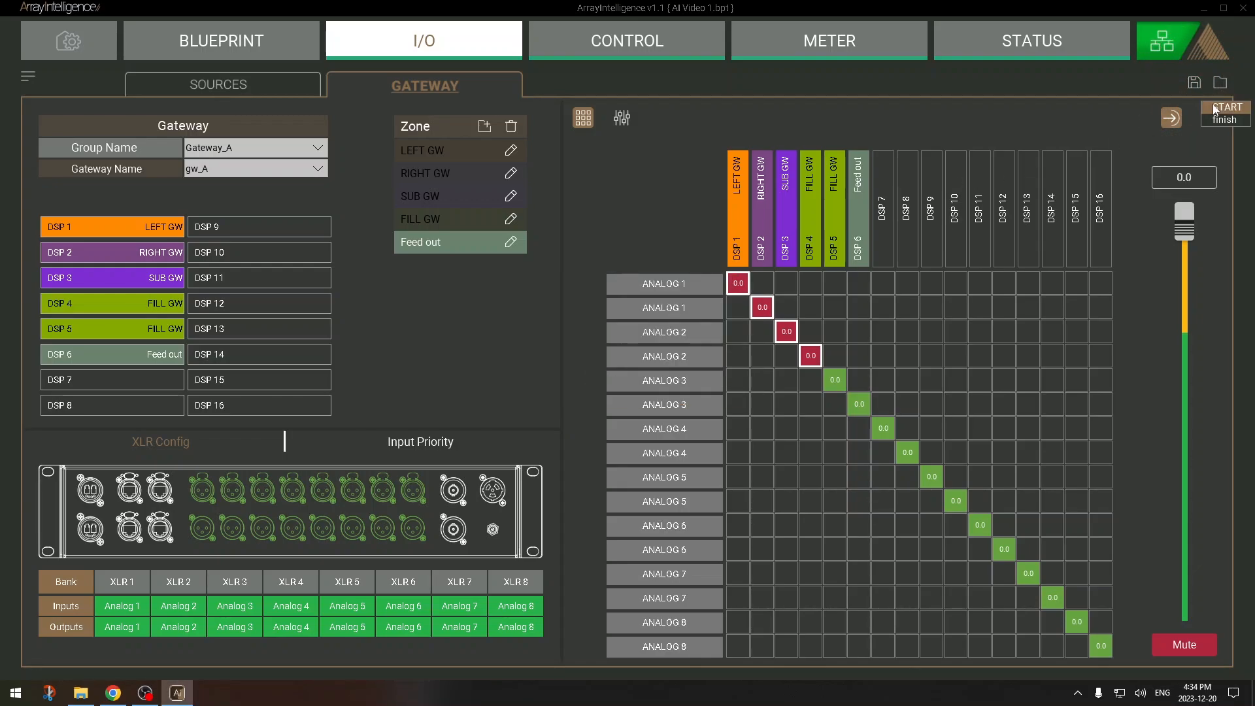
pyautogui.click(1224, 119)
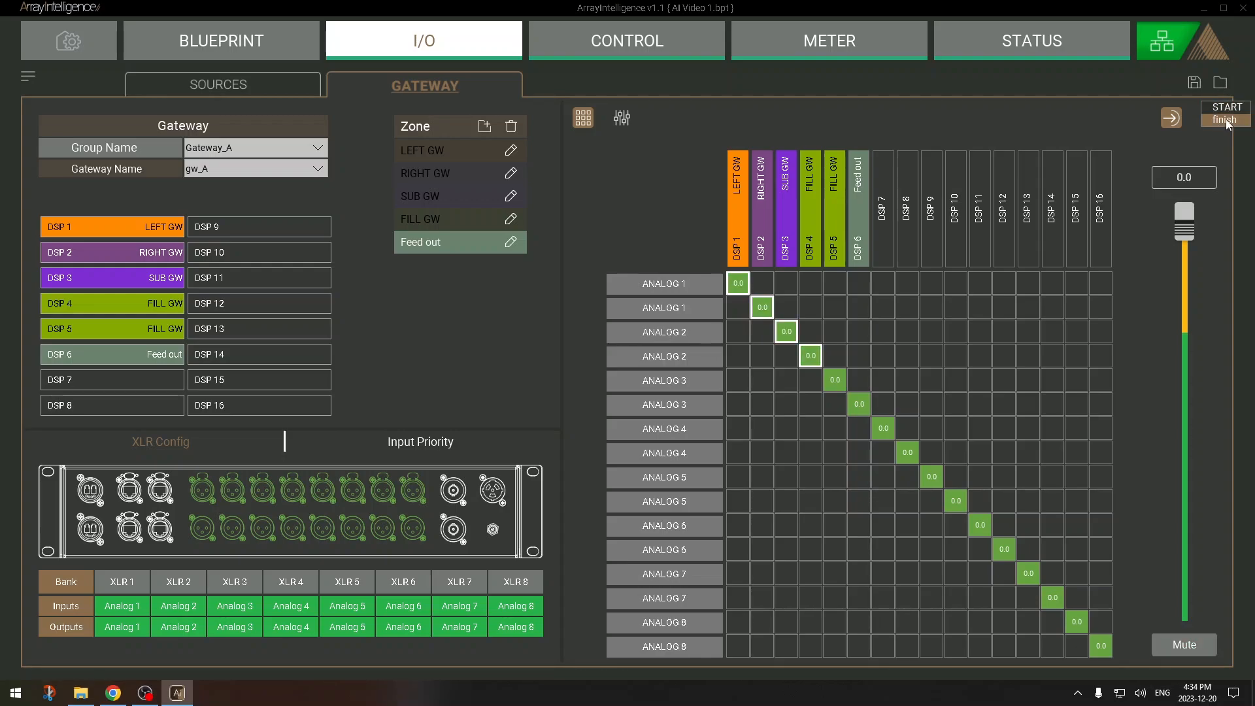